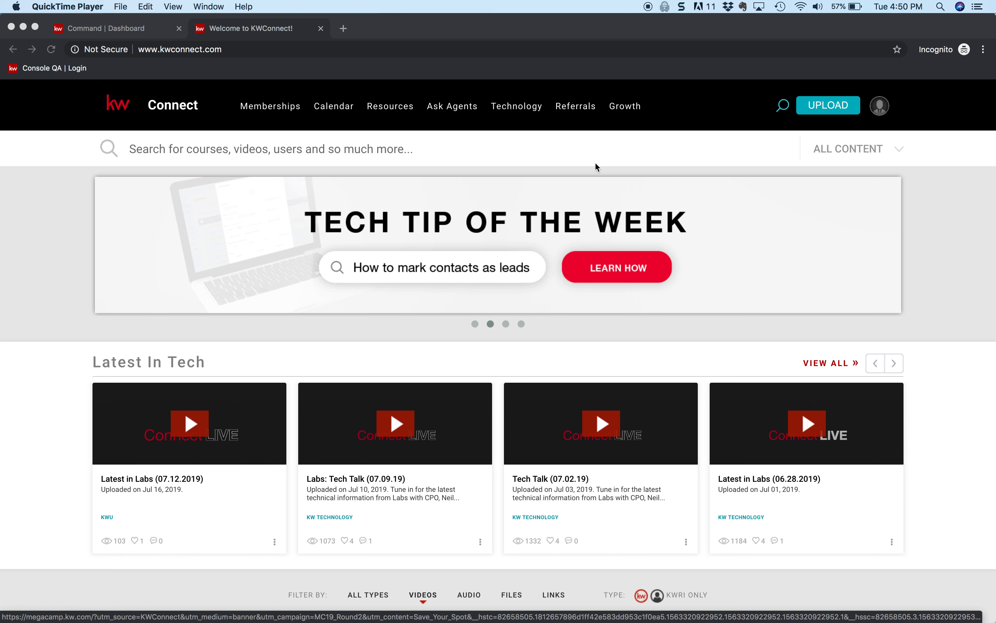
pyautogui.moveTo(646, 62)
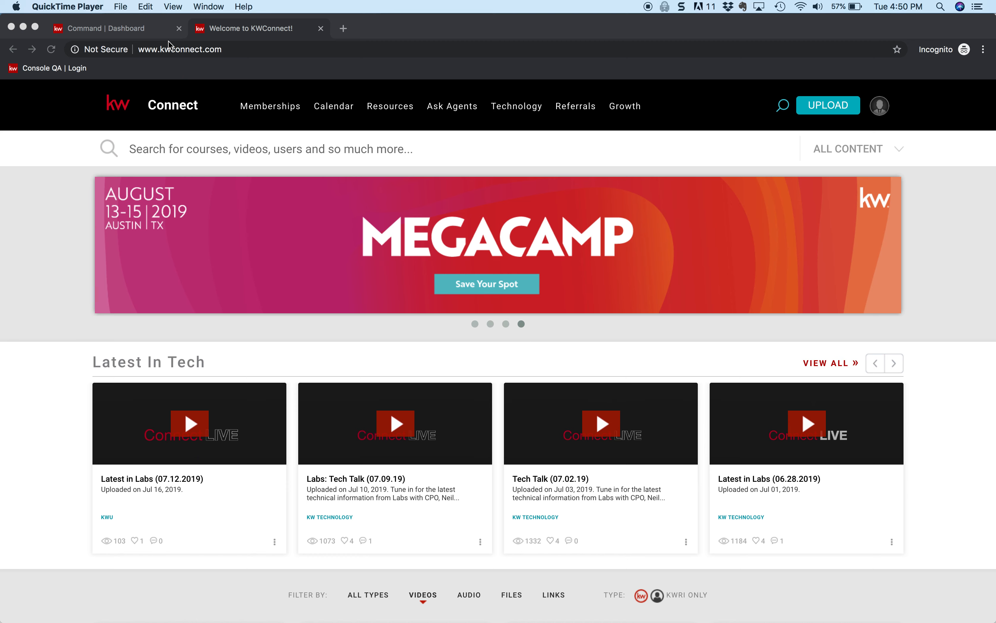
pyautogui.moveTo(176, 39)
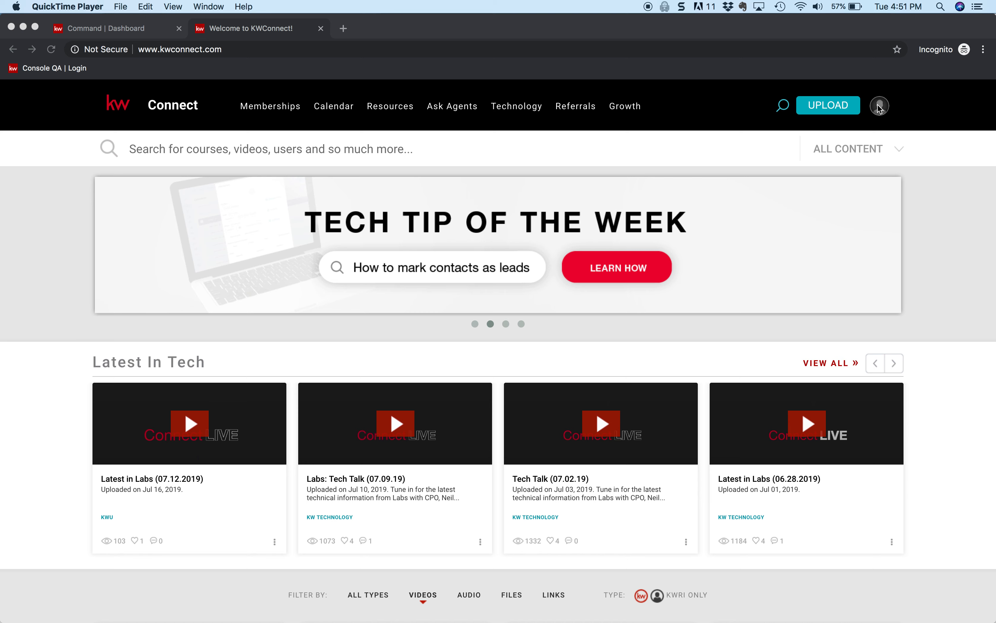
pyautogui.moveTo(641, 112)
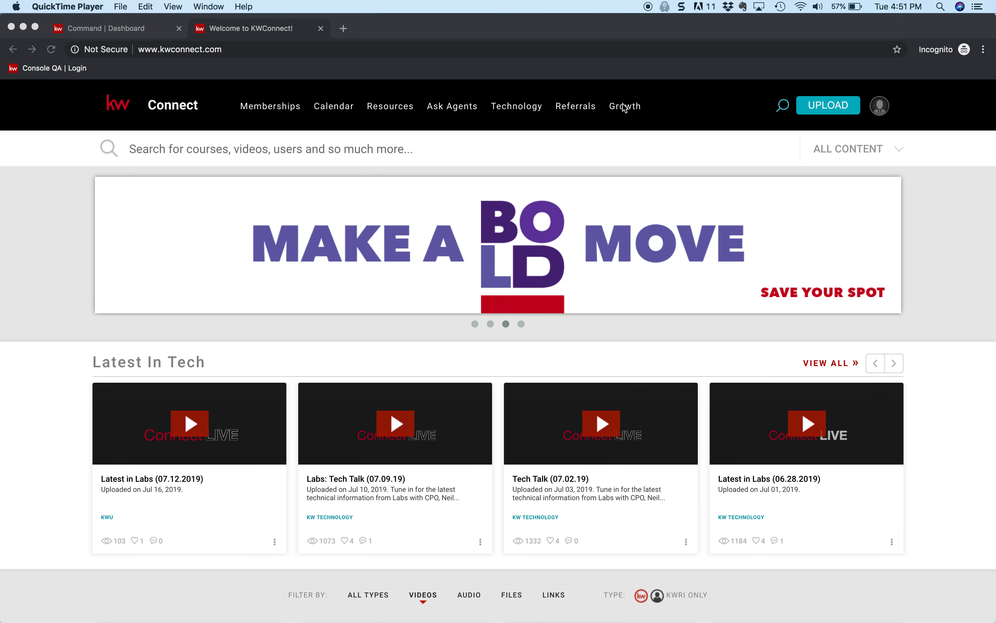
pyautogui.moveTo(661, 116)
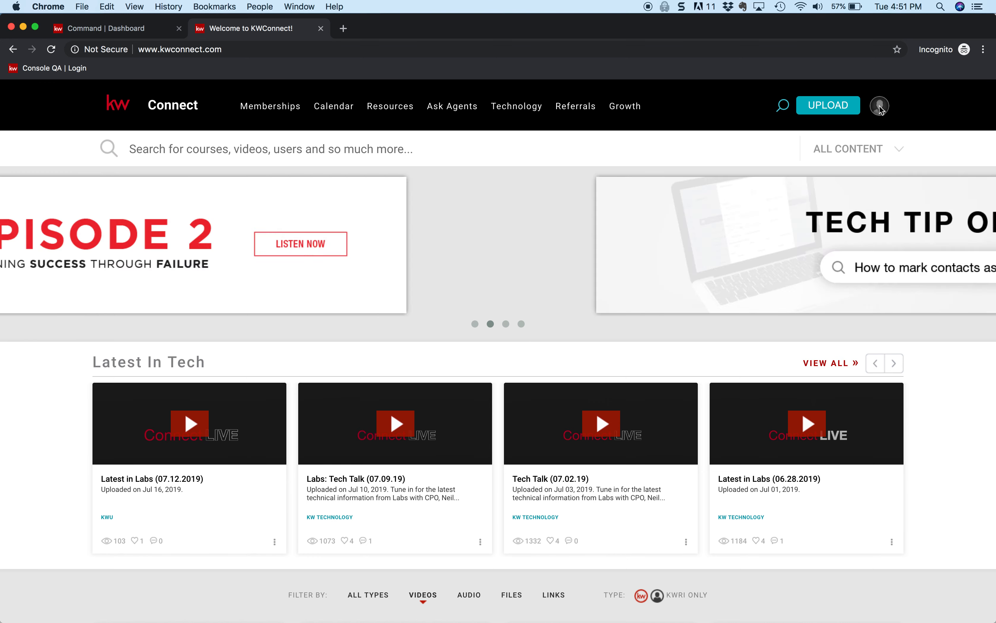
# - Sign in as 'jchickey' with Remember my username ticked
pyautogui.click(880, 106)
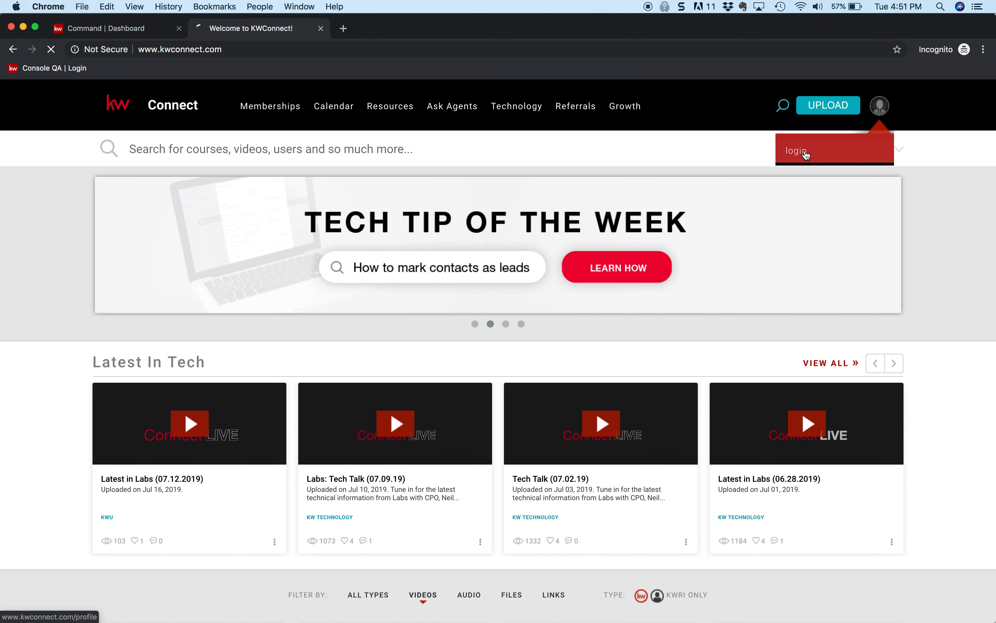
pyautogui.click(796, 150)
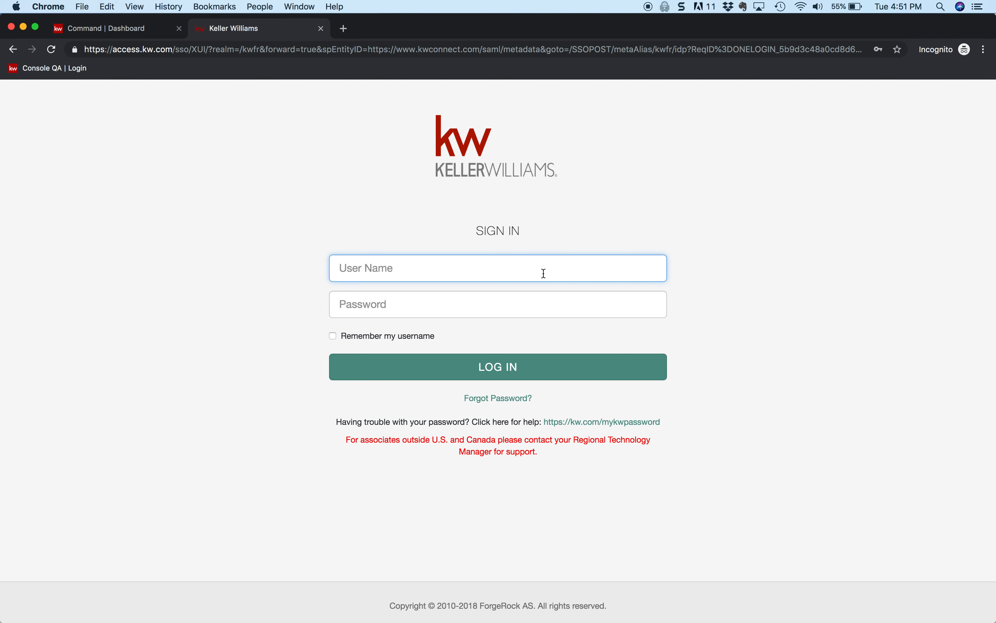
pyautogui.write('jchickey')
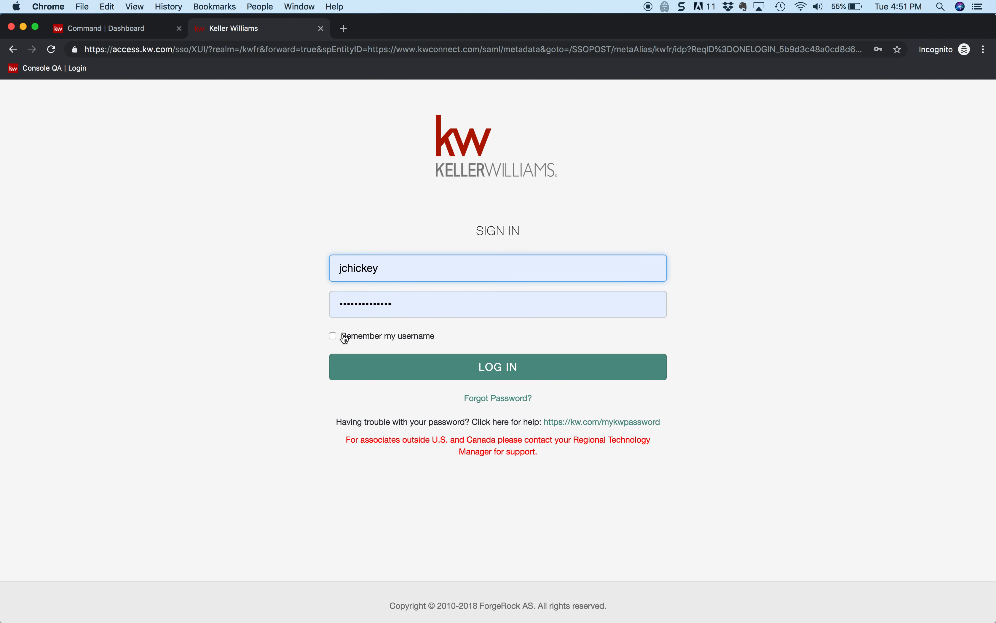
pyautogui.click(498, 366)
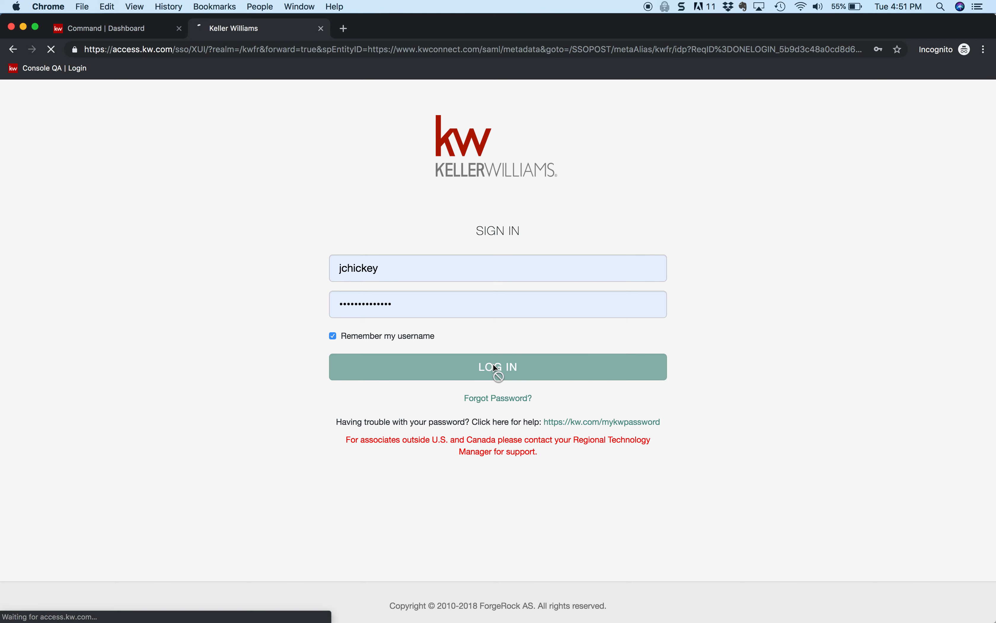
pyautogui.click(498, 366)
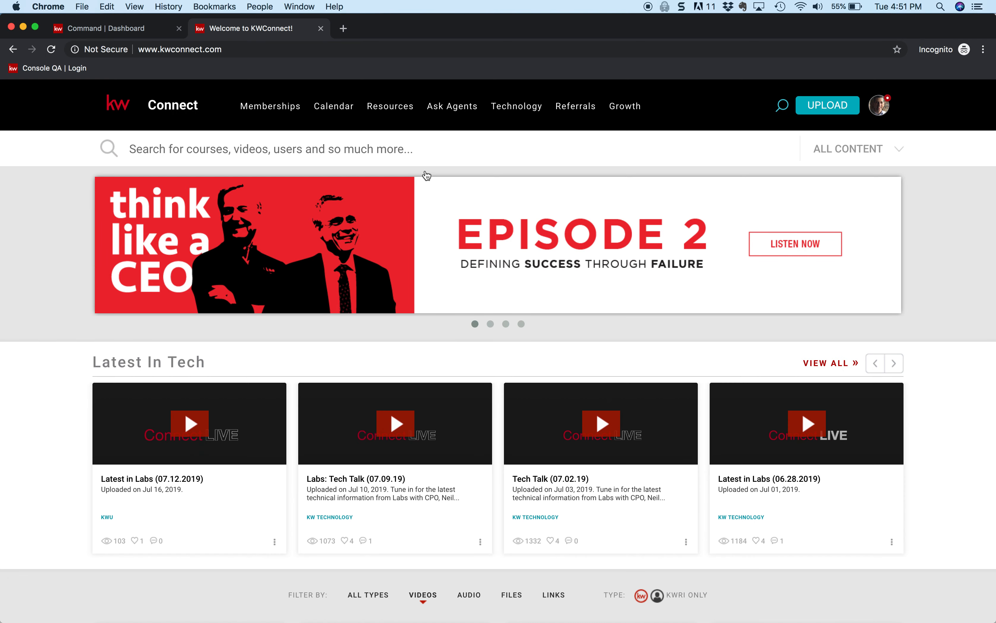
pyautogui.moveTo(860, 113)
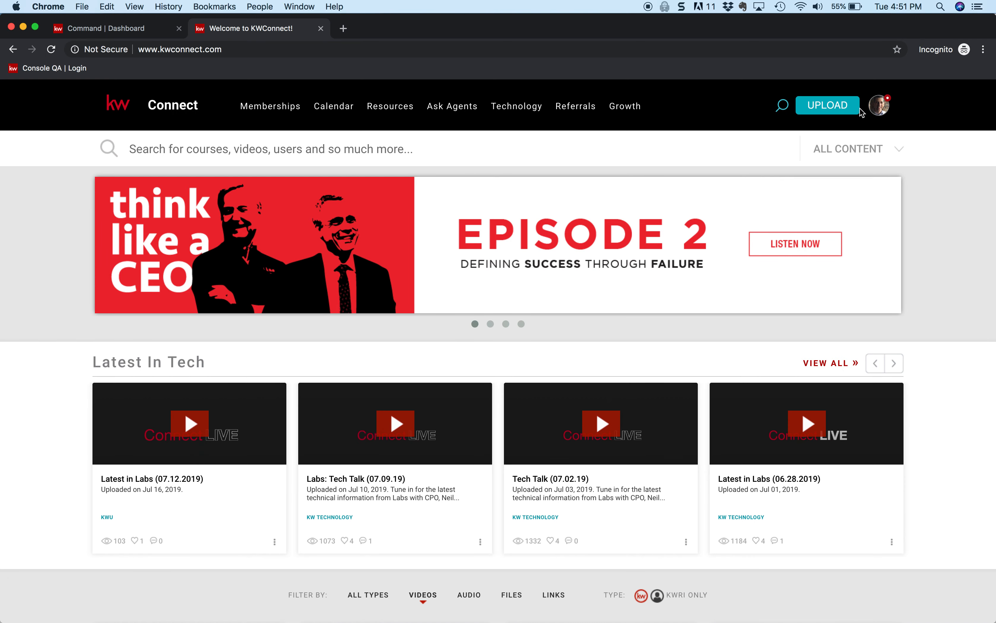
pyautogui.click(878, 105)
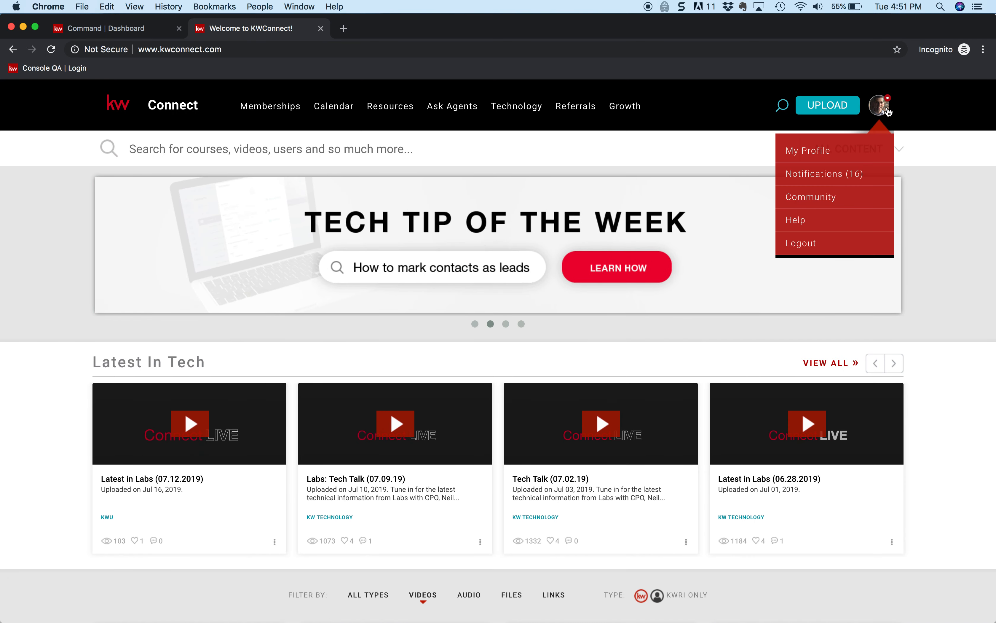
pyautogui.click(880, 105)
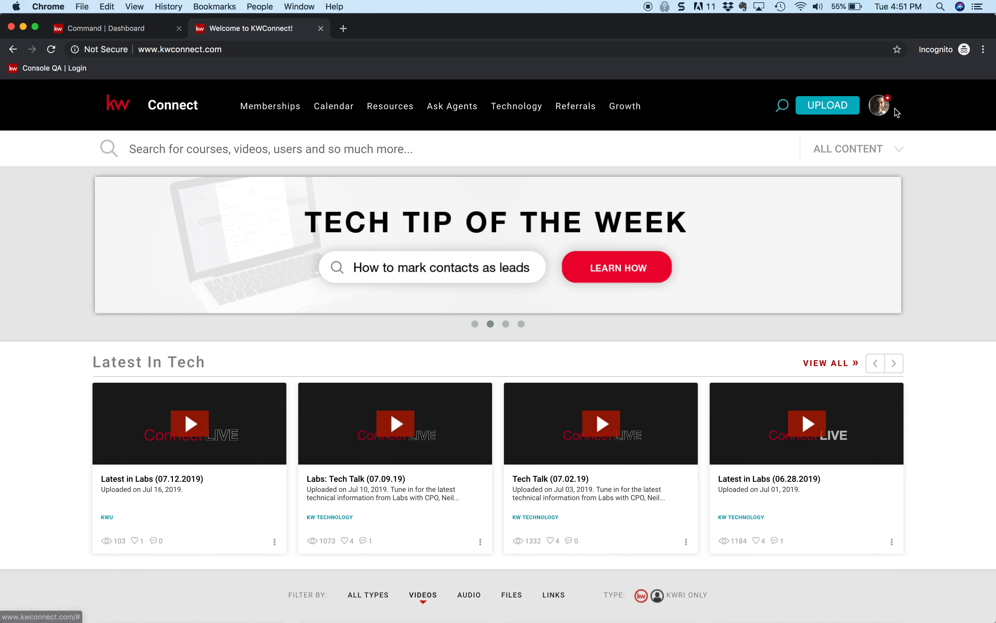
pyautogui.moveTo(631, 183)
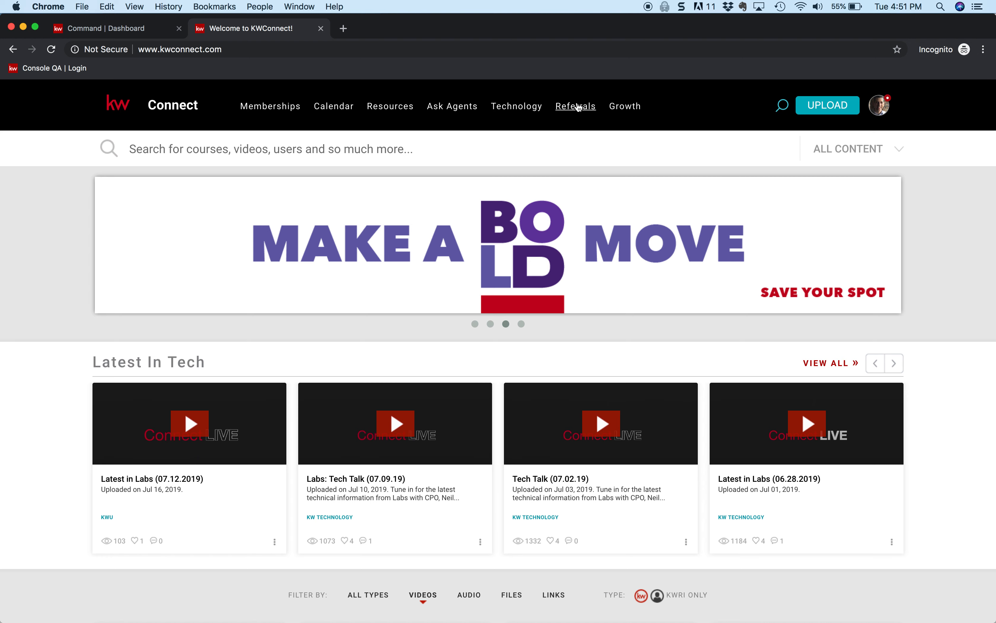
# - Go to the KW Referrals page from the top navigation
pyautogui.click(575, 107)
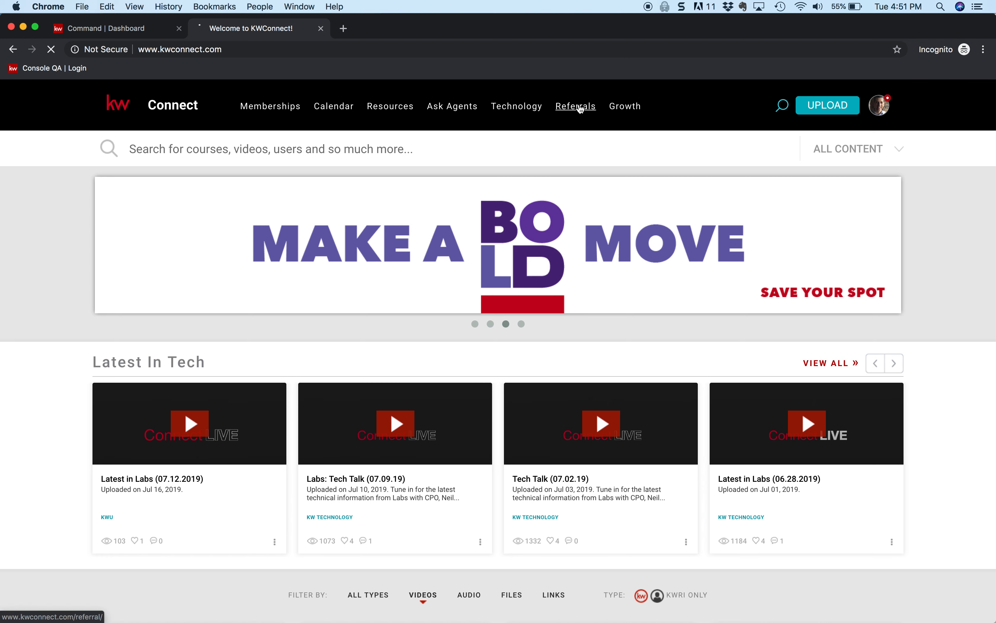
pyautogui.click(575, 106)
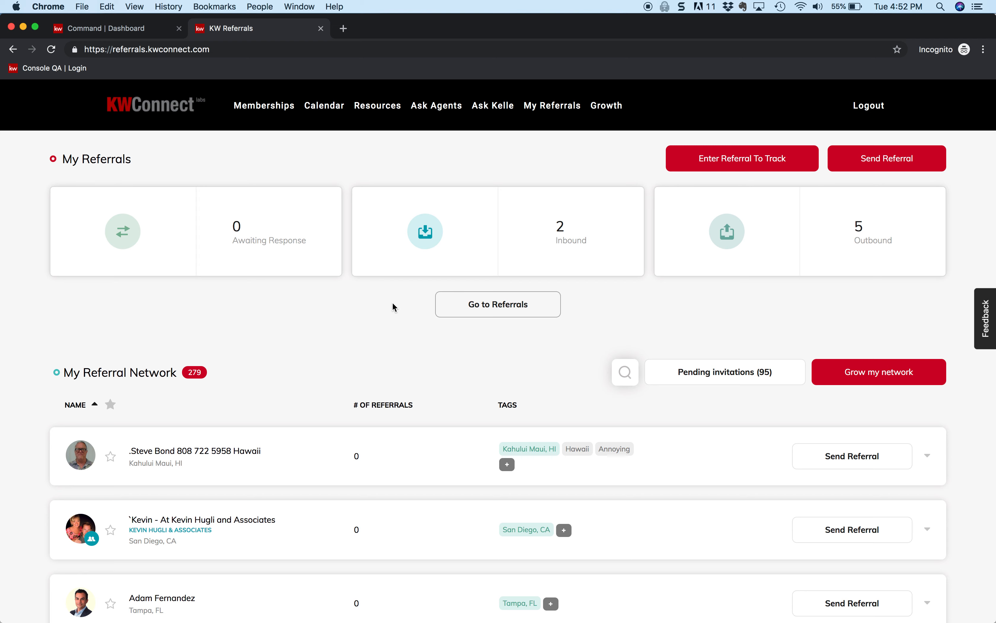
pyautogui.moveTo(424, 230)
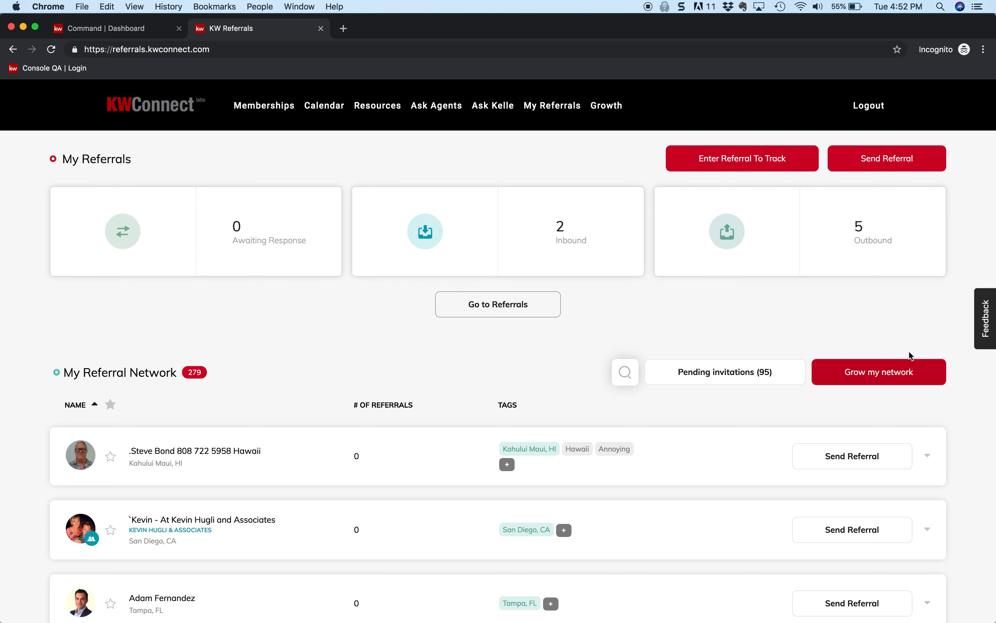
pyautogui.moveTo(879, 373)
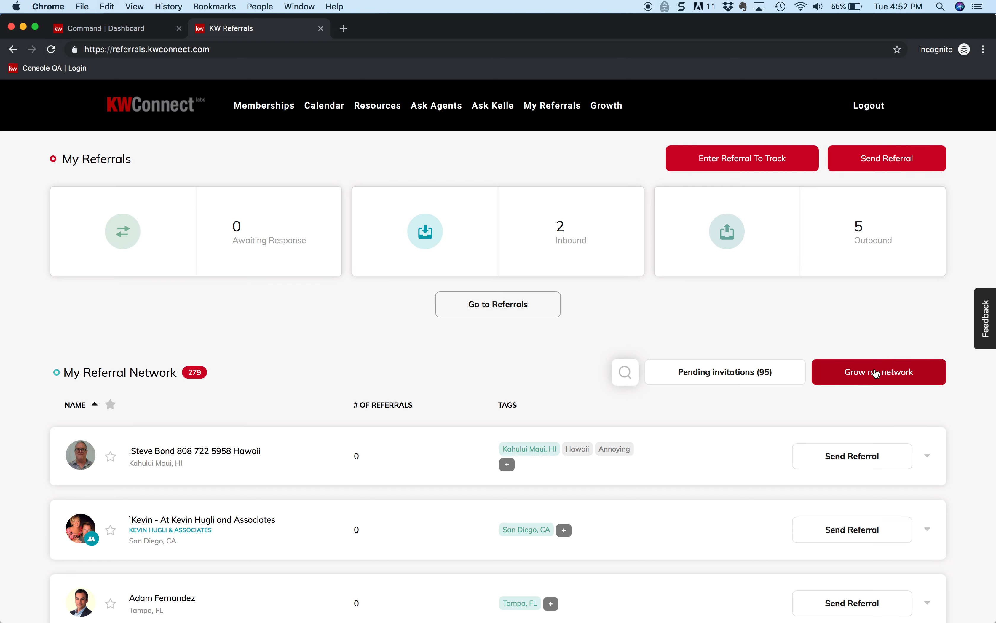
# - Open the Grow My Network map and set its location to Burleson, TX, USA
pyautogui.click(878, 371)
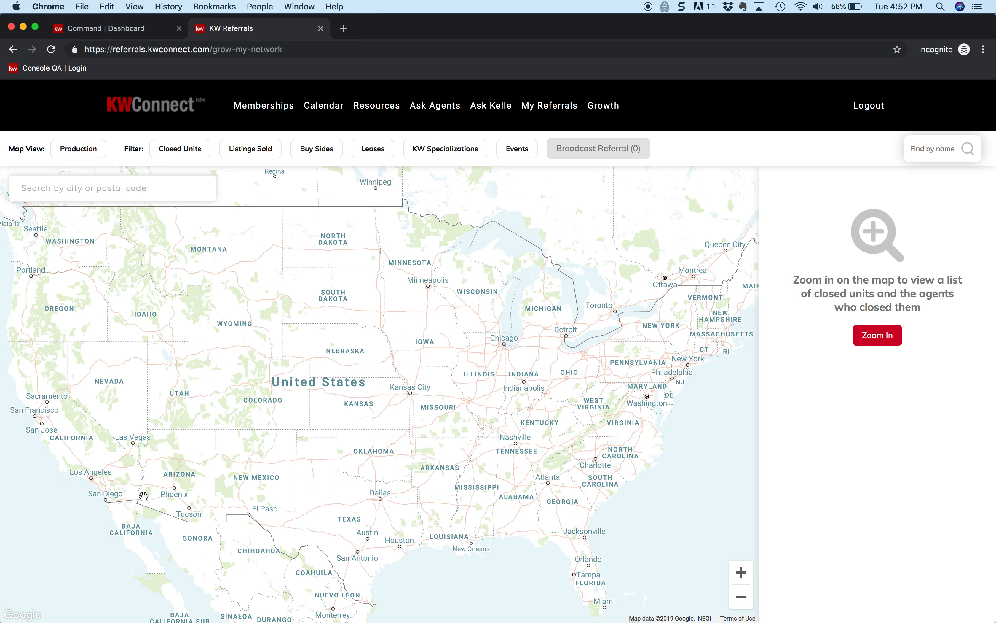
pyautogui.moveTo(99, 214)
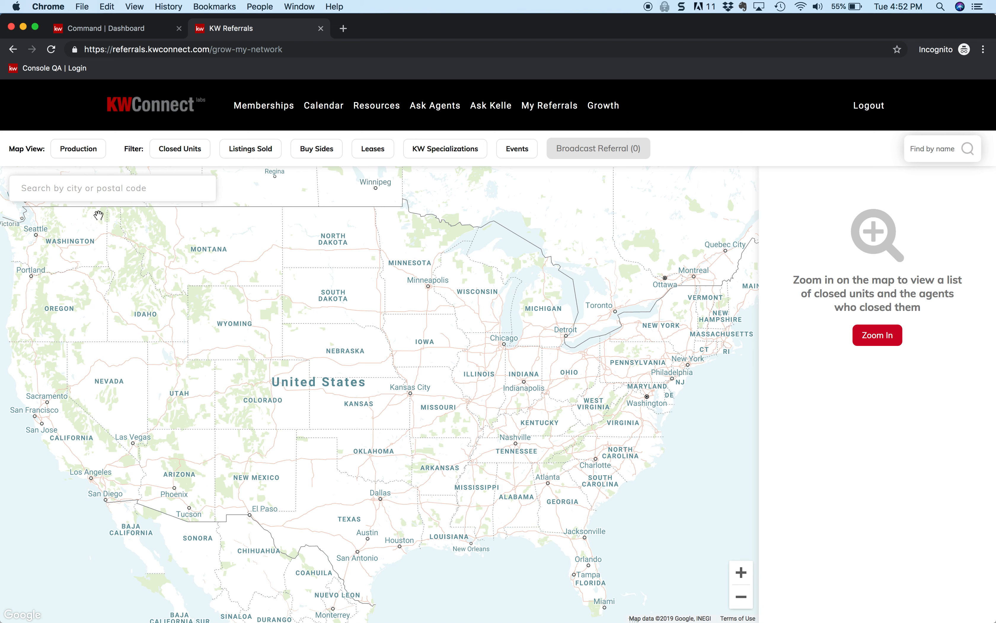
pyautogui.moveTo(12, 197)
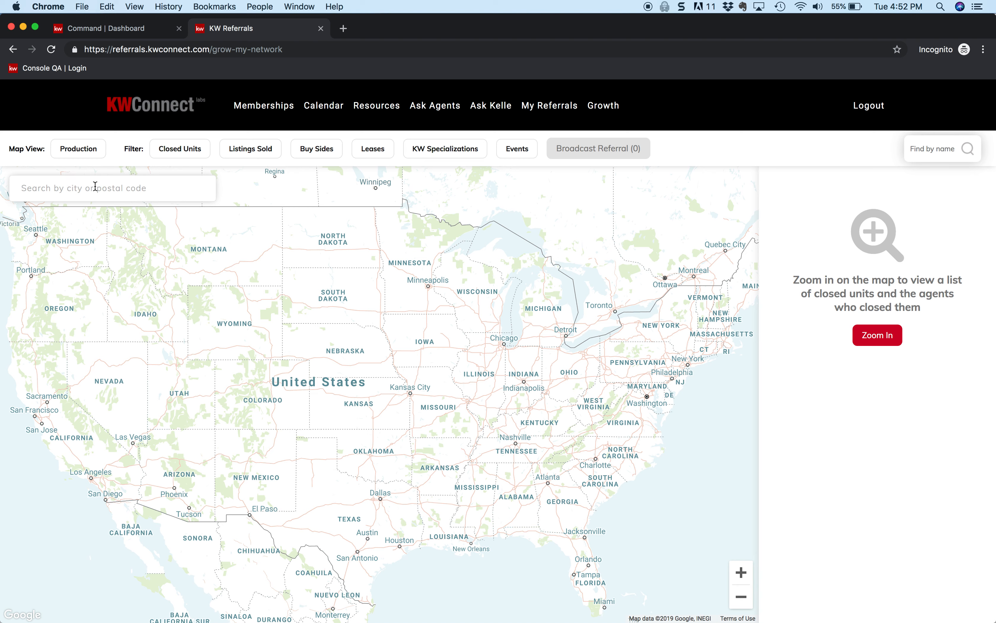
pyautogui.write('b')
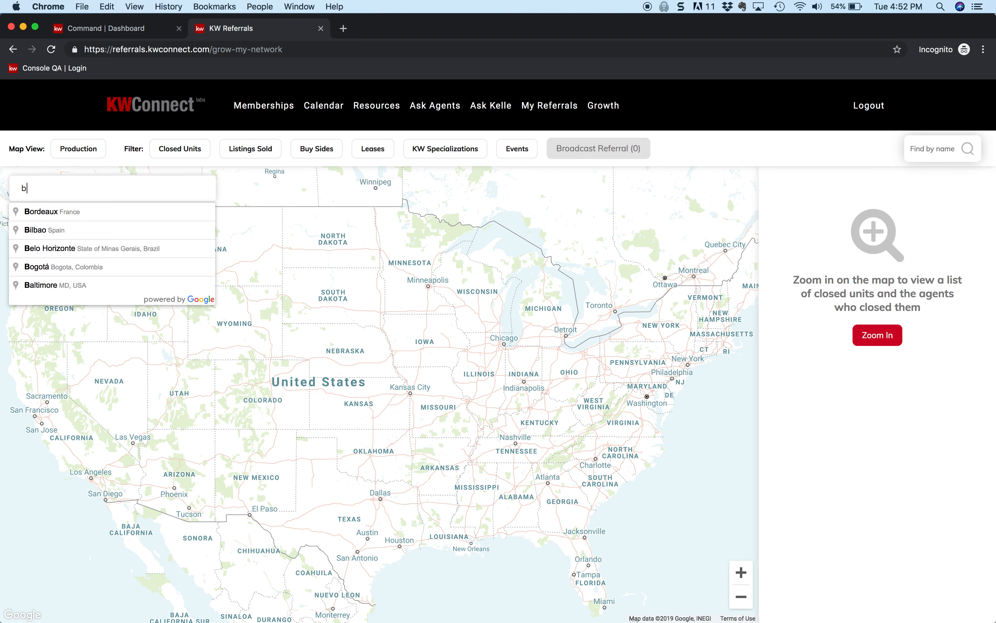
pyautogui.write('urlinso')
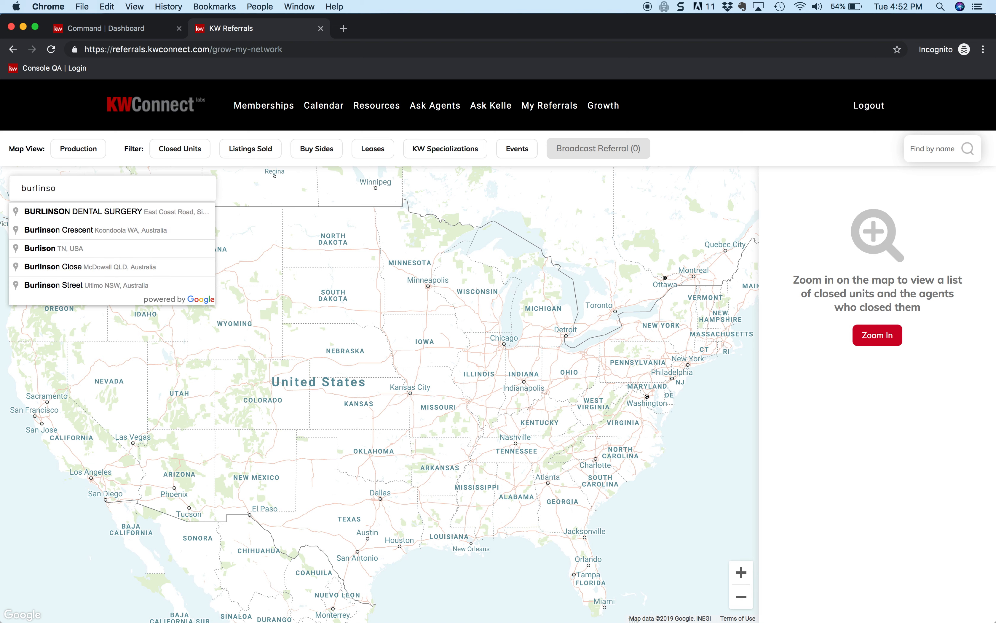
pyautogui.press('Backspace')
pyautogui.write('o')
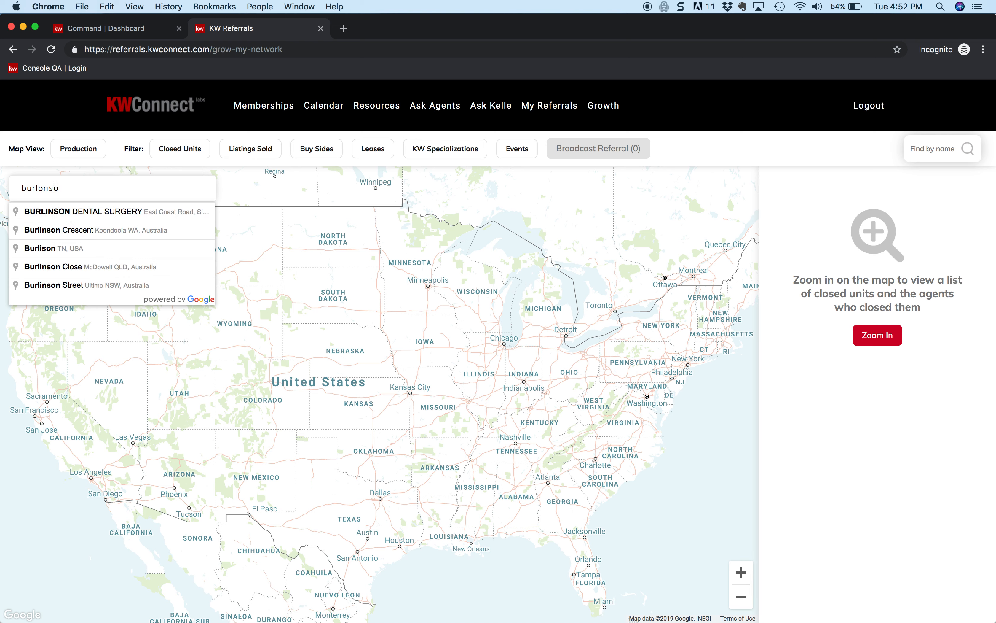
pyautogui.write('burlenso')
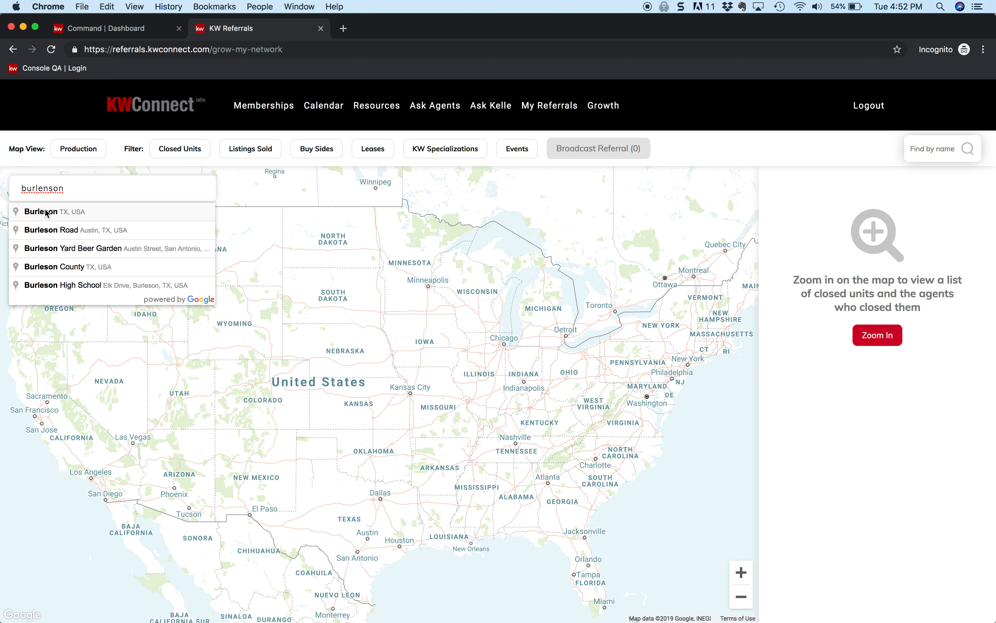
pyautogui.click(41, 211)
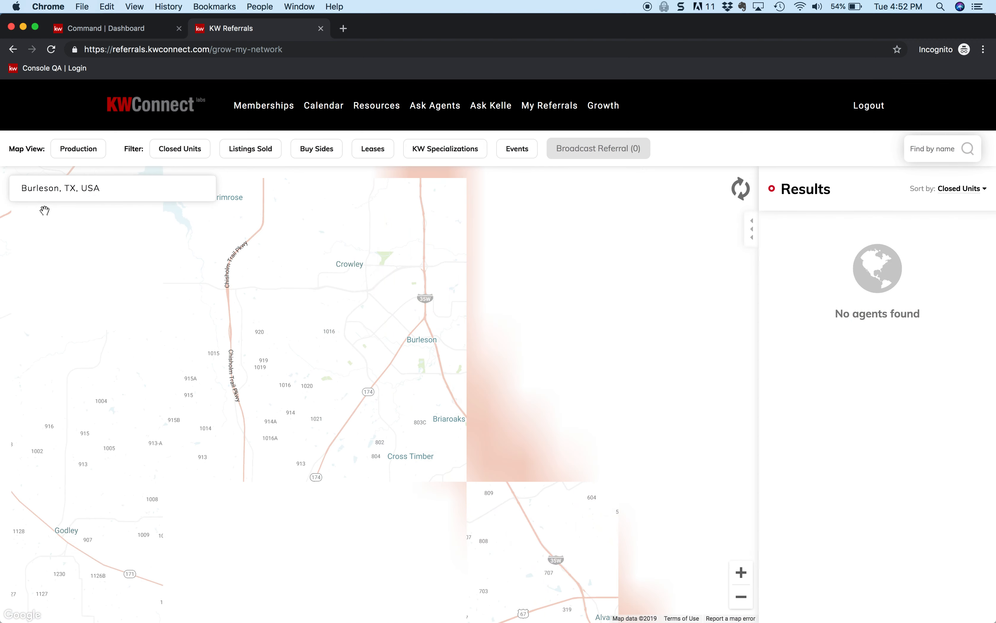
# - Load the 679 Burleson-area agents and expand the Map View 'Production' choices
pyautogui.click(740, 188)
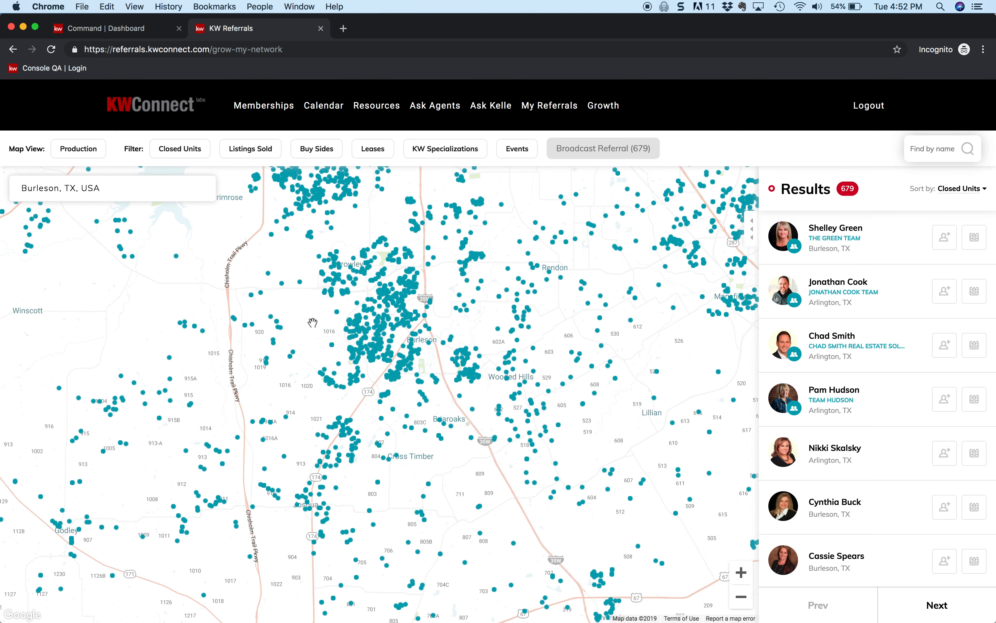
pyautogui.moveTo(358, 310)
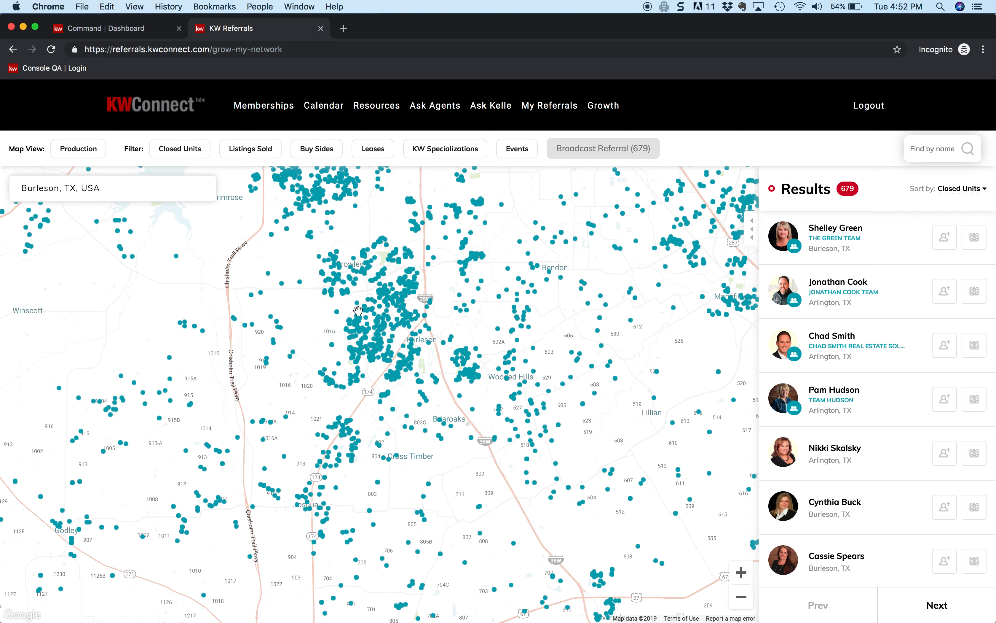
pyautogui.moveTo(110, 147)
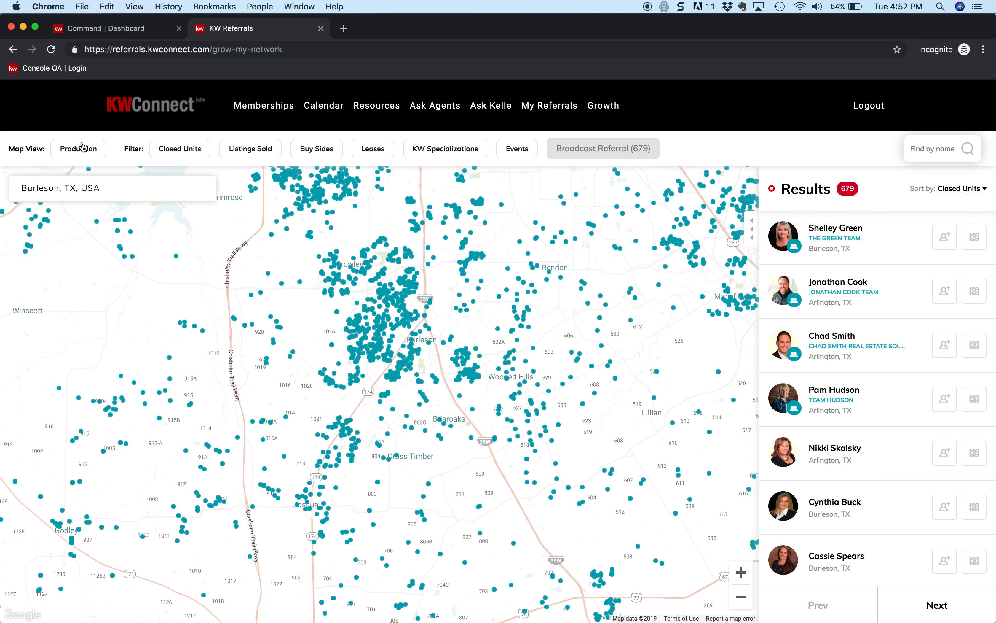
pyautogui.click(77, 148)
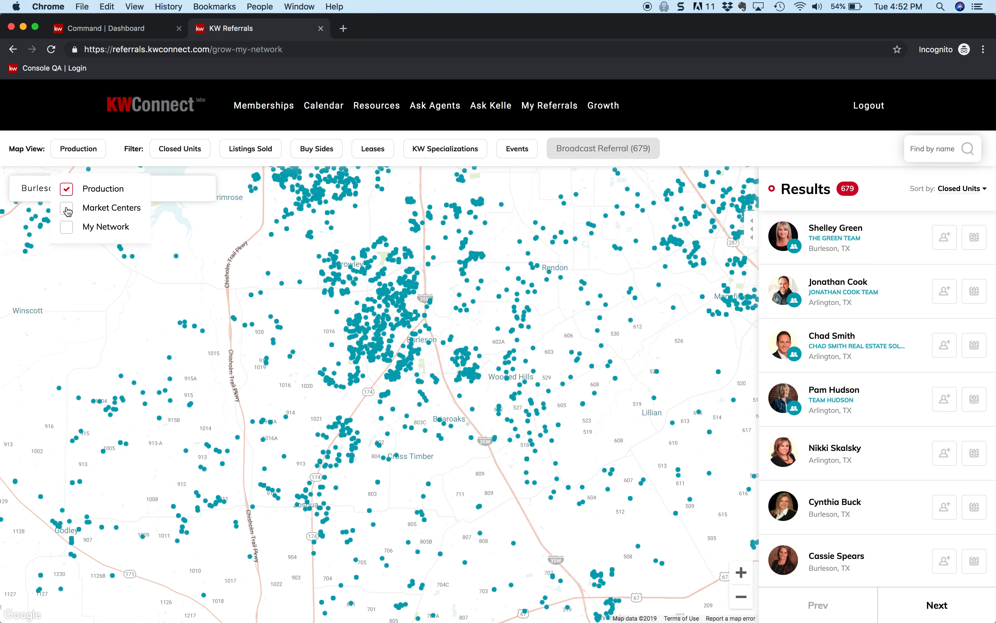
# - Show Market Centers on the map instead of Production, leaving one Burleson office marked
pyautogui.click(66, 207)
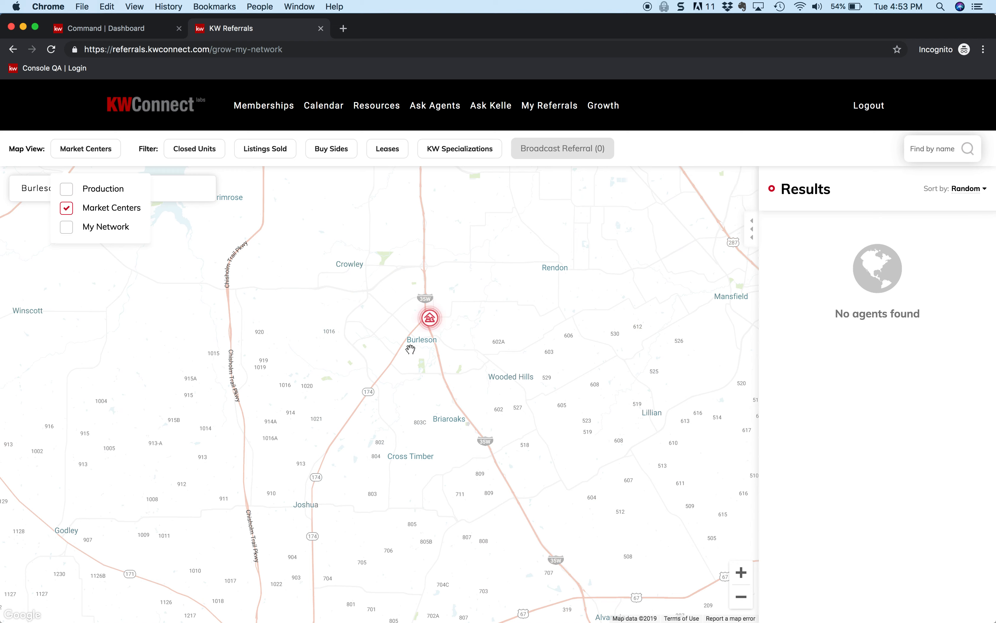
pyautogui.moveTo(430, 339)
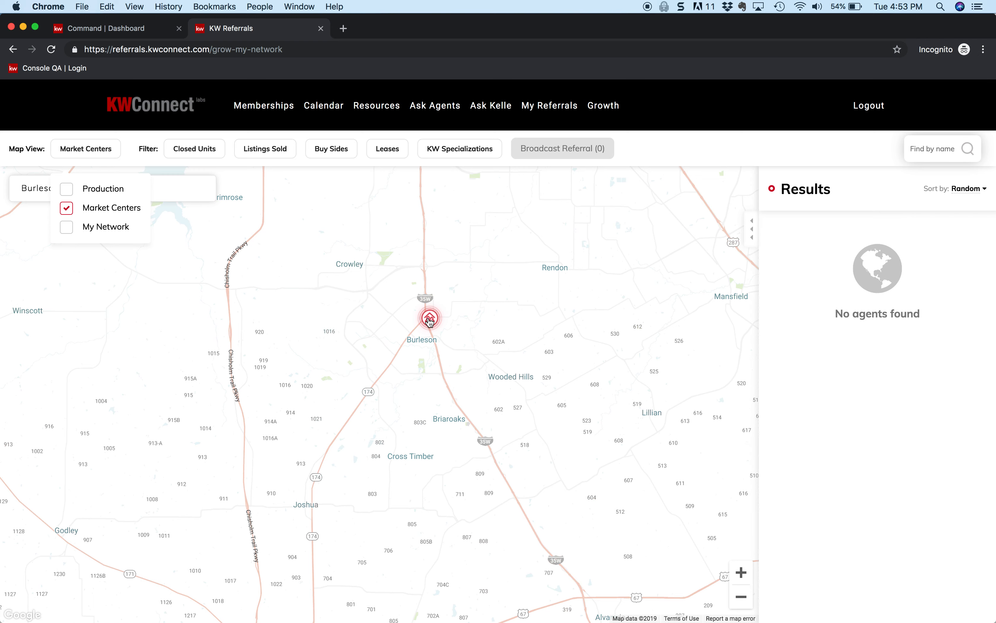
pyautogui.click(428, 318)
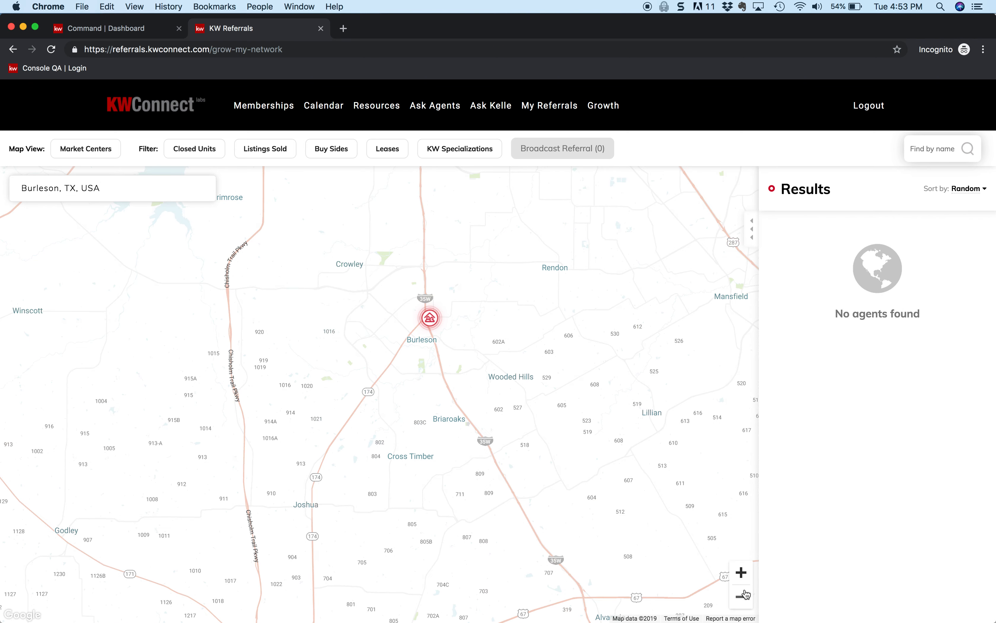
# - Zoom the map out to cover the Fort Worth and Arlington market centers
pyautogui.click(740, 594)
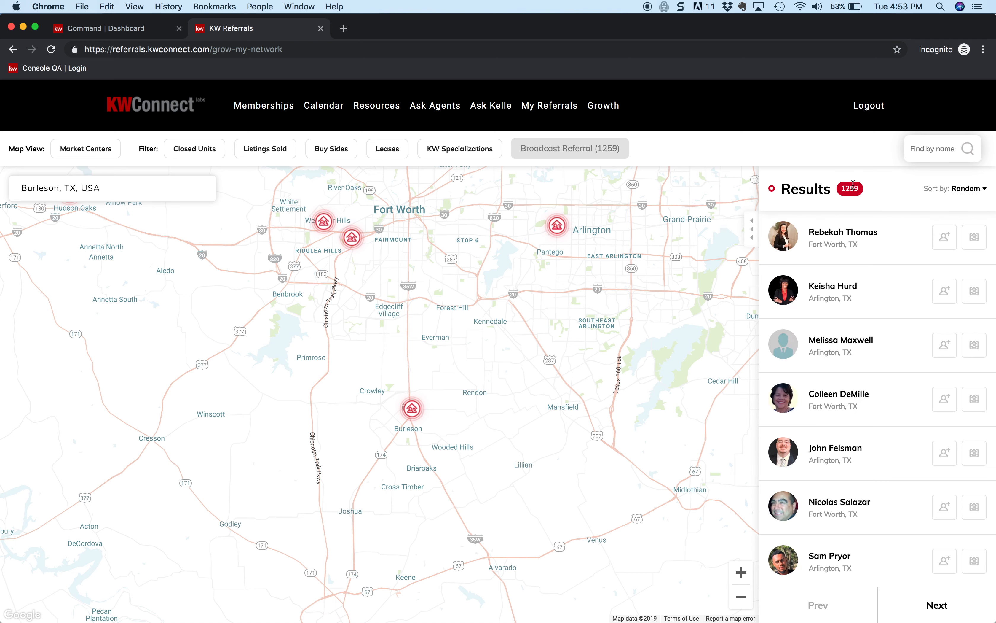
pyautogui.moveTo(740, 207)
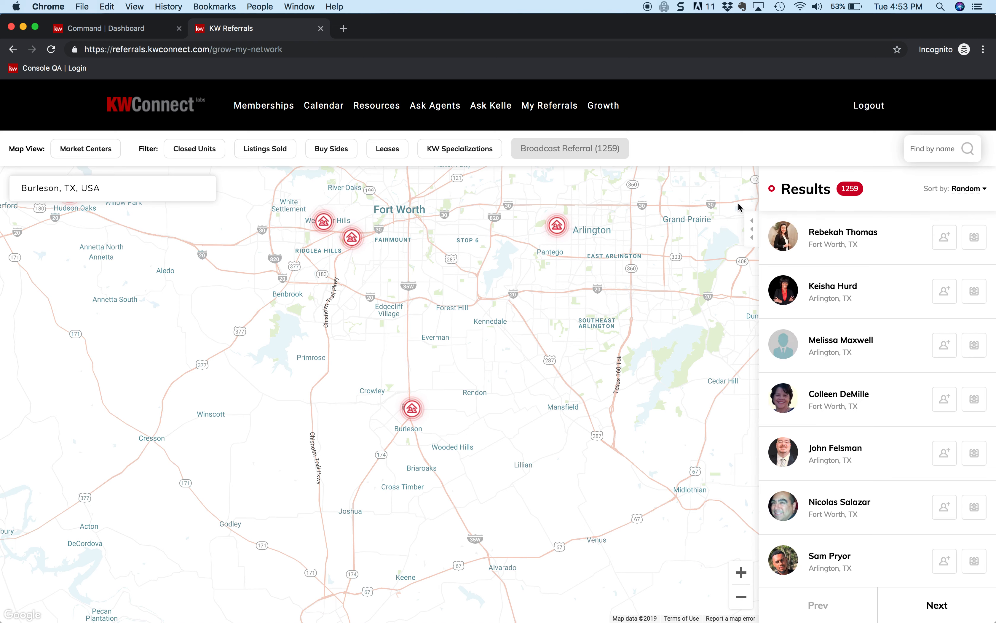
pyautogui.moveTo(704, 439)
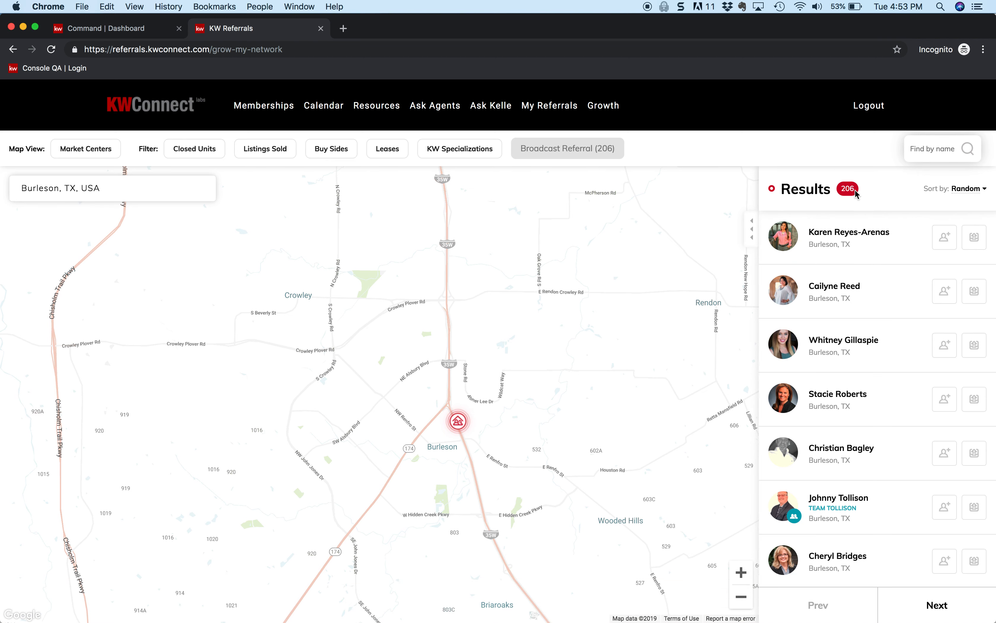
pyautogui.moveTo(822, 261)
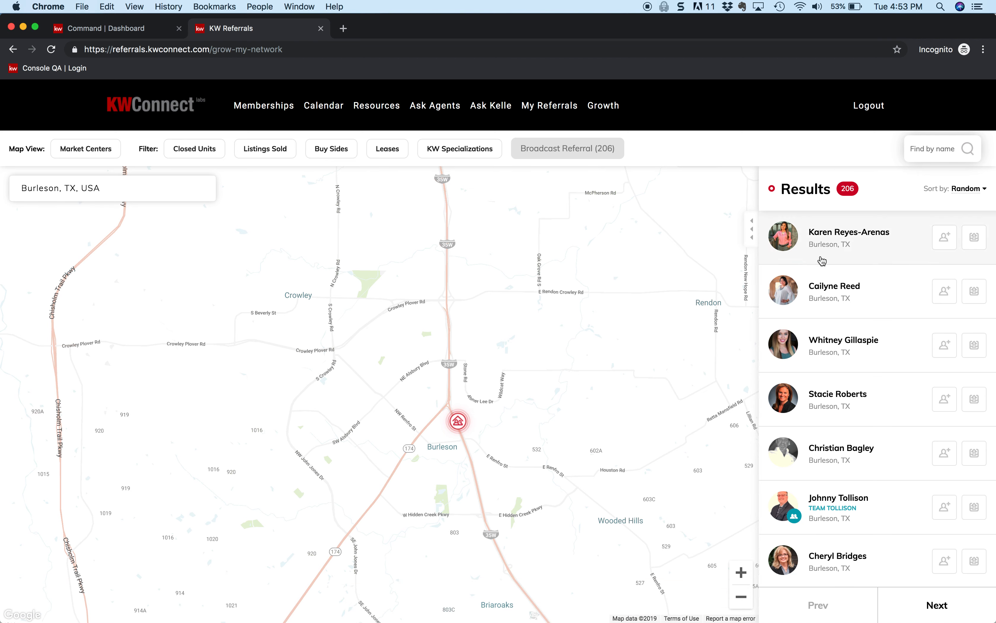
pyautogui.moveTo(84, 149)
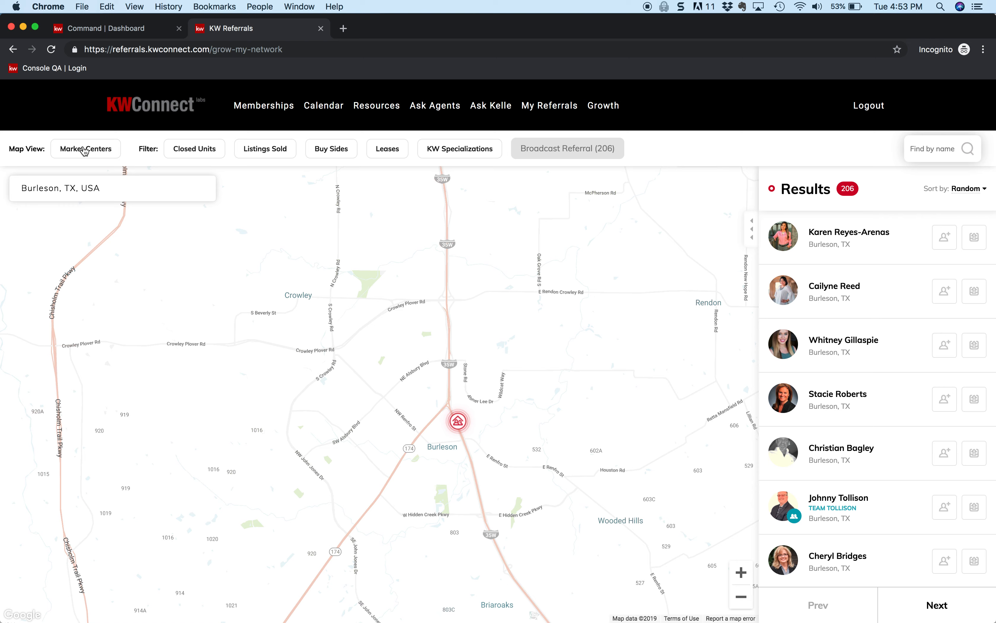
# - Select the red Burleson market center marker to show its Johnson County details
pyautogui.click(456, 420)
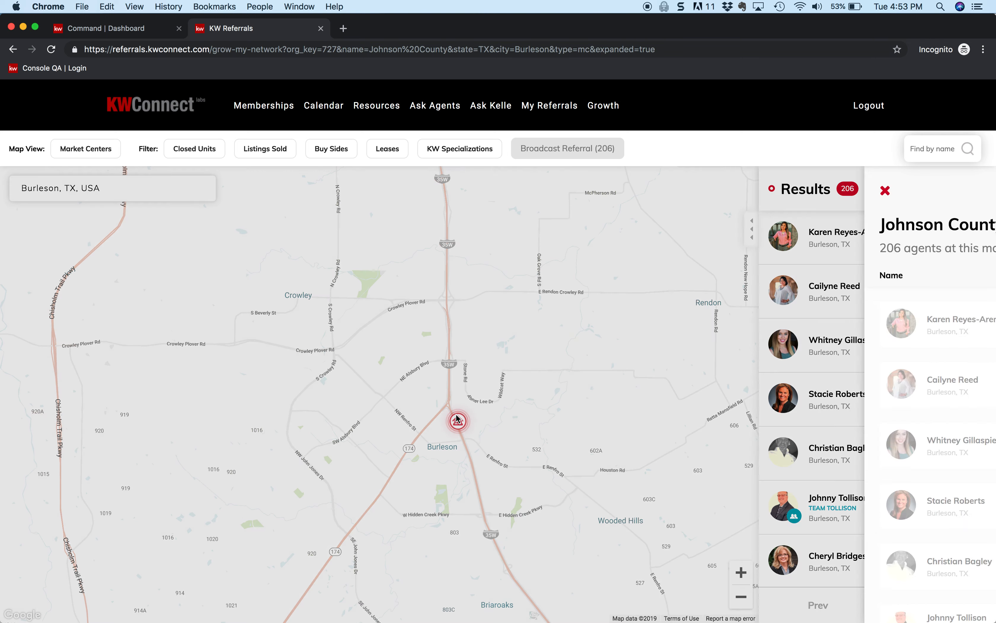
# - Expand the Johnson County list of 206 agents and sort it by Closed Units
pyautogui.click(456, 420)
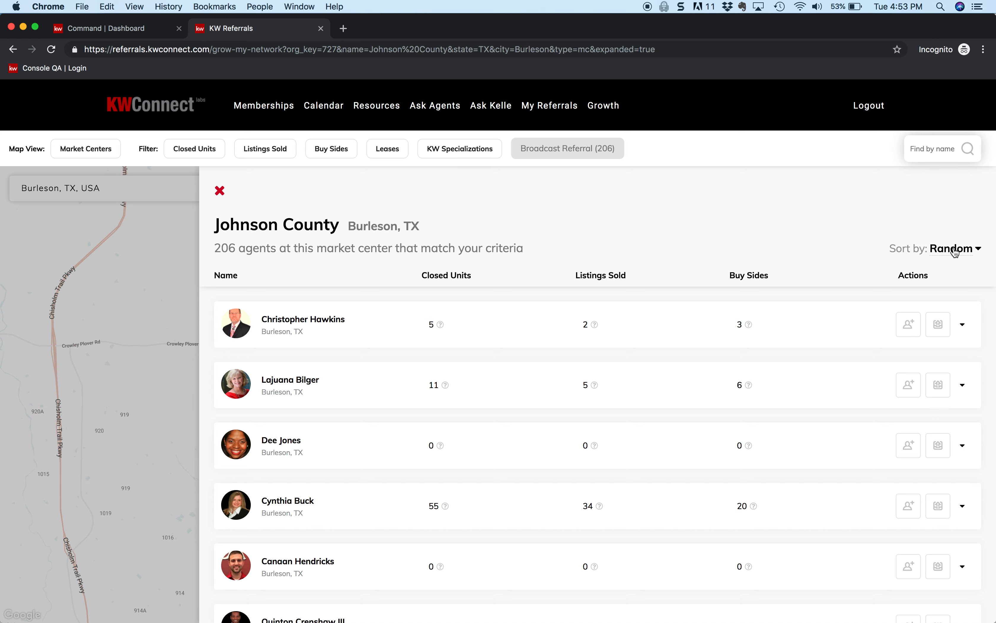
pyautogui.click(951, 249)
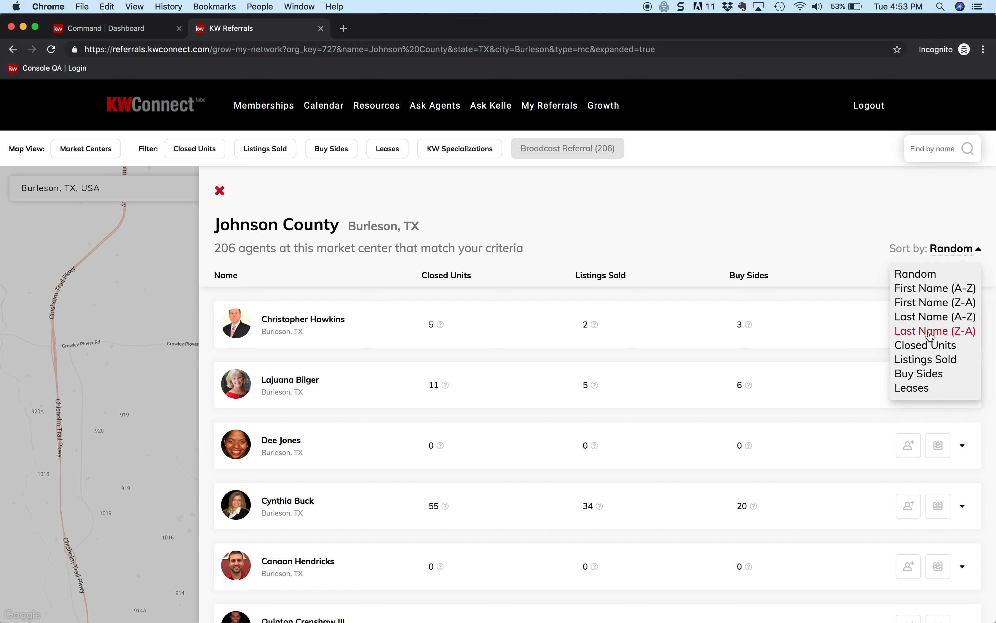
pyautogui.click(925, 344)
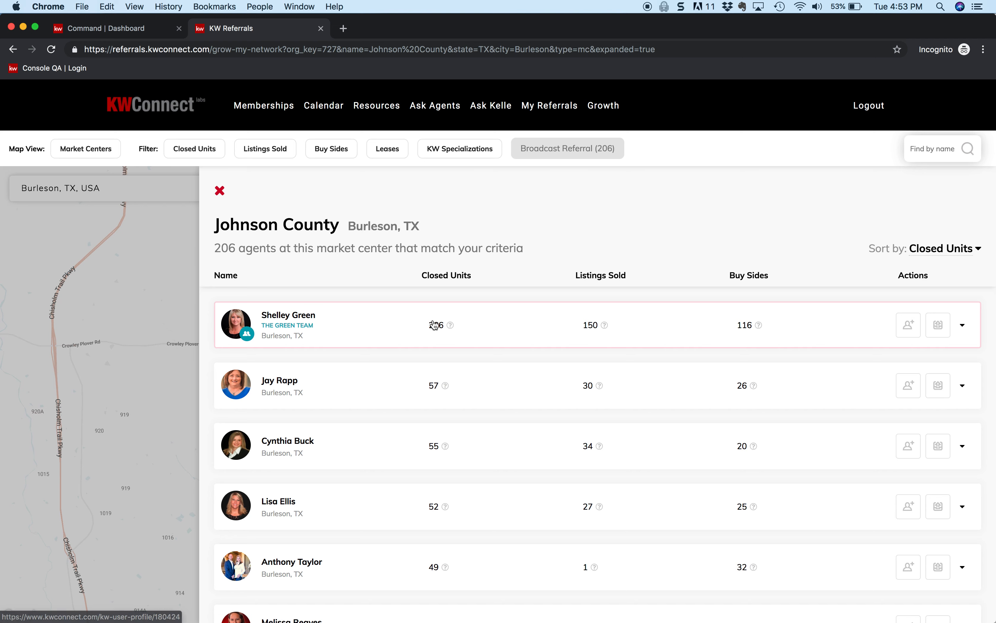
pyautogui.moveTo(286, 326)
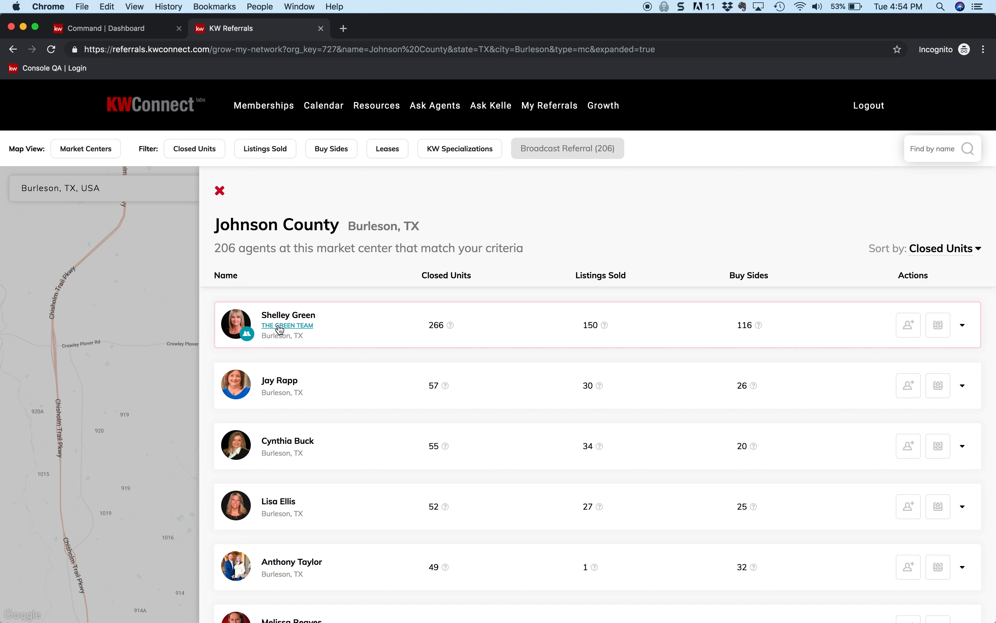
pyautogui.moveTo(305, 333)
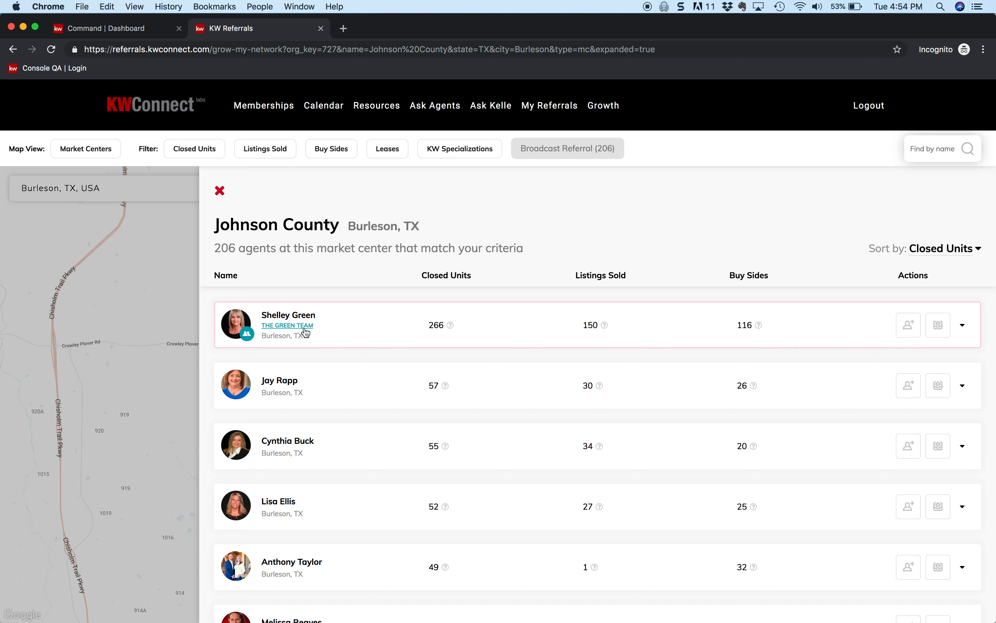
pyautogui.moveTo(268, 371)
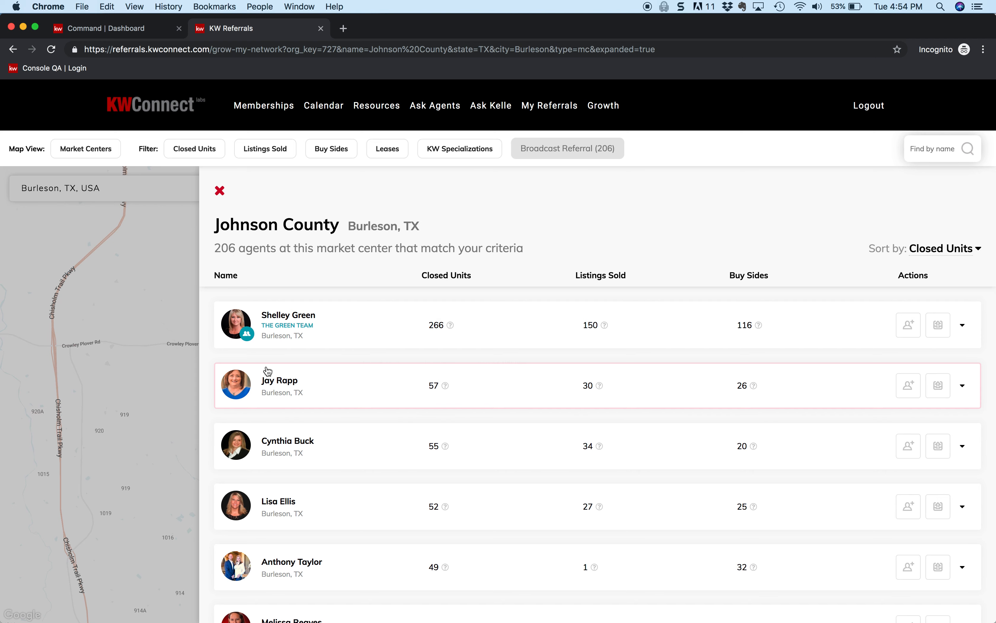
pyautogui.moveTo(705, 382)
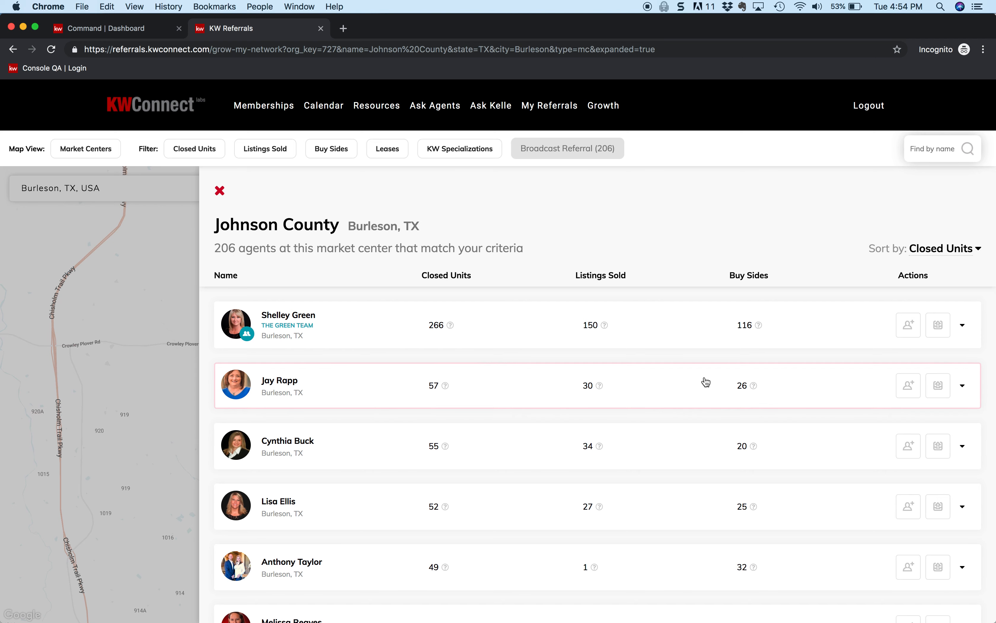
pyautogui.moveTo(865, 363)
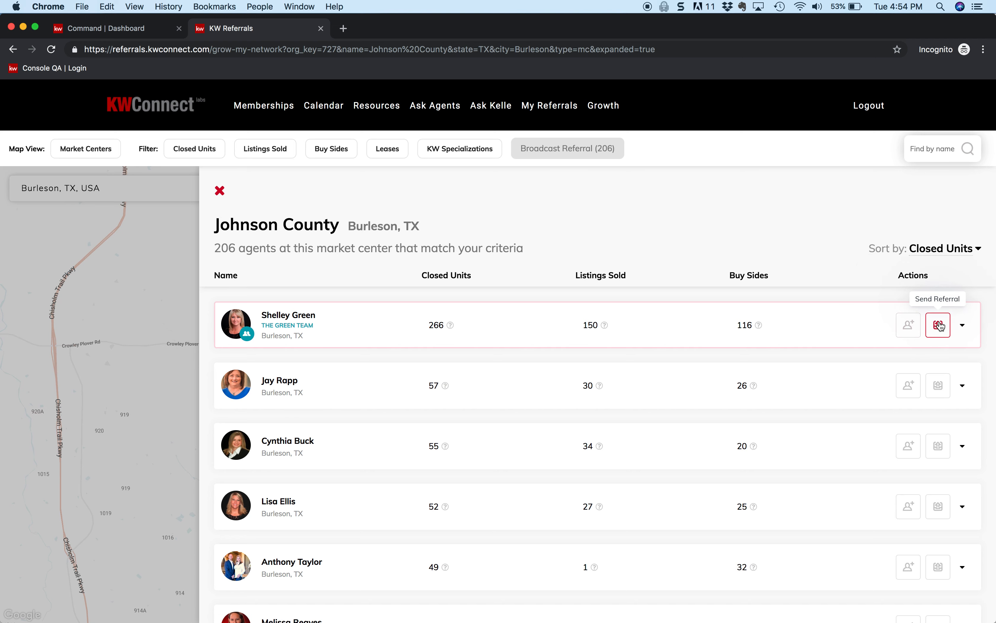
pyautogui.moveTo(964, 329)
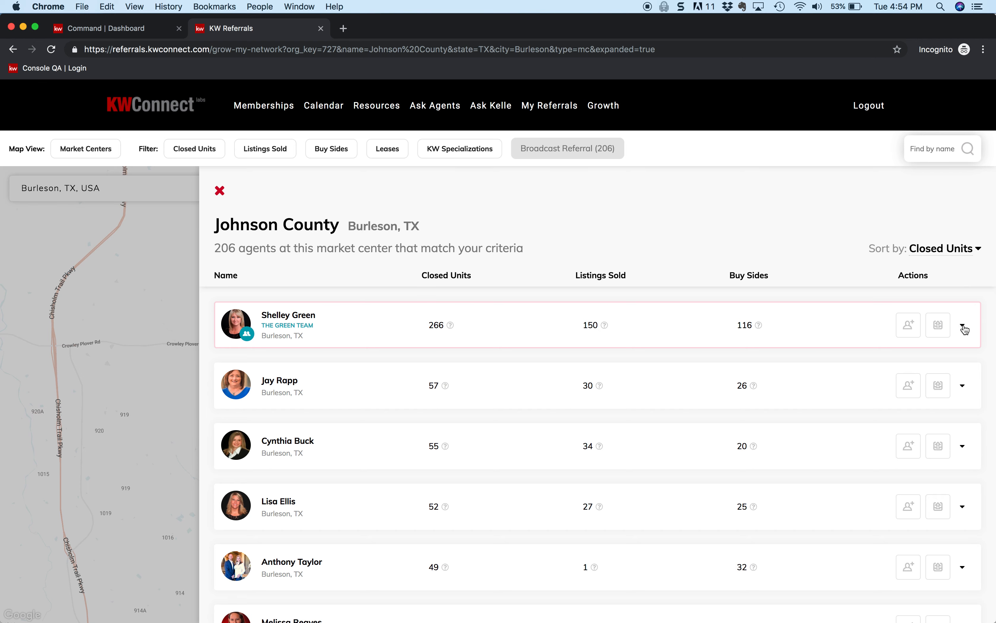
# - Expand the top agent's contact details, then collapse them again
pyautogui.click(962, 324)
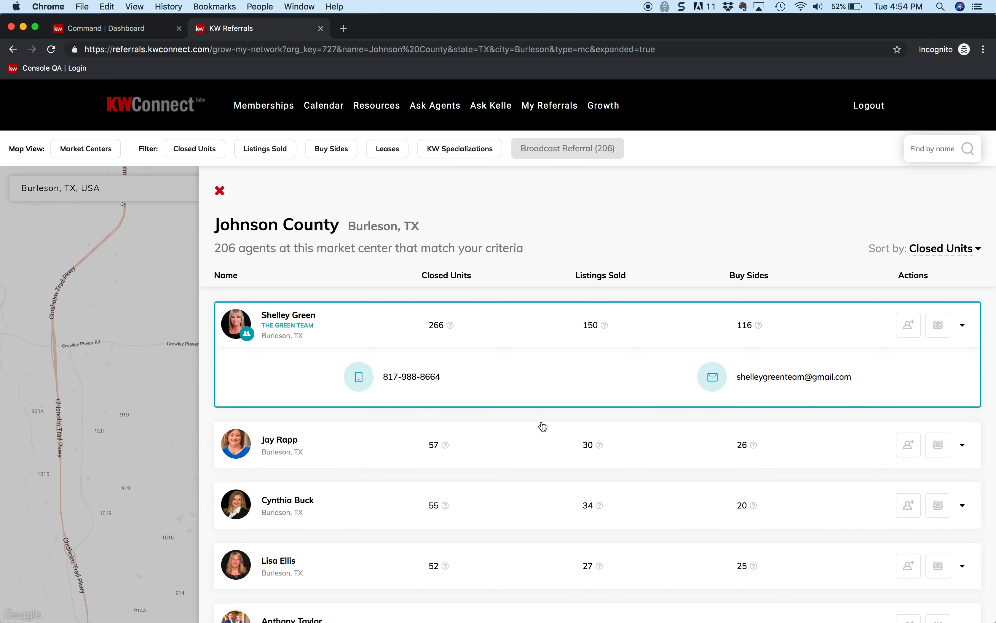
pyautogui.moveTo(408, 374)
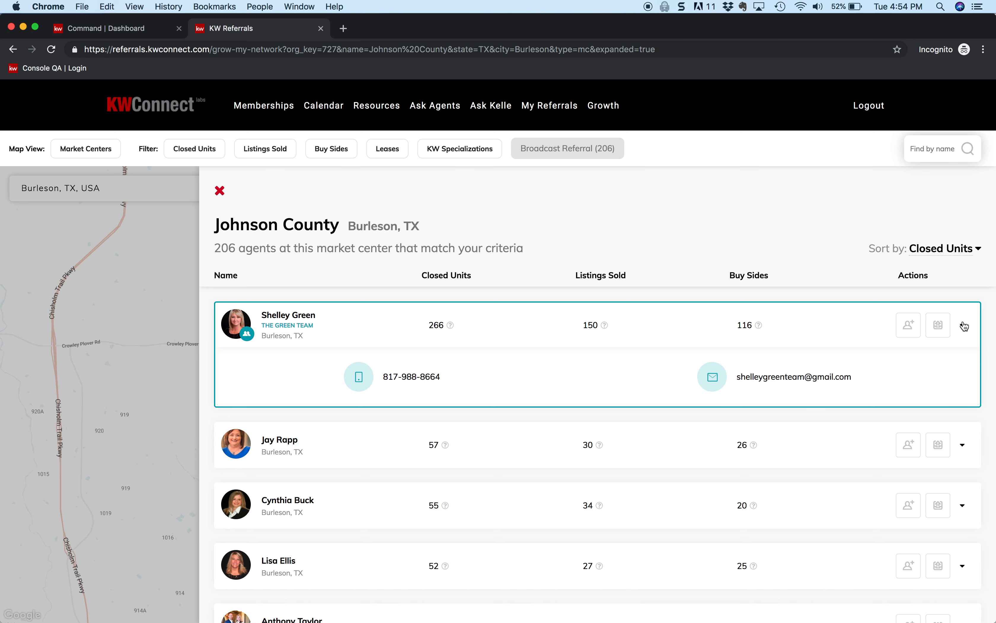
pyautogui.click(963, 325)
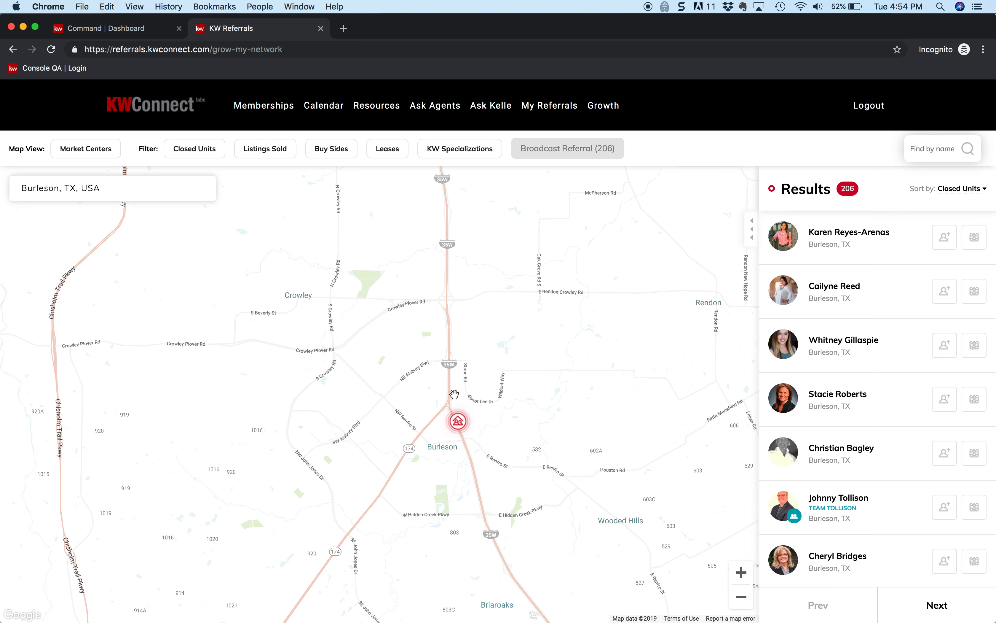
pyautogui.moveTo(230, 148)
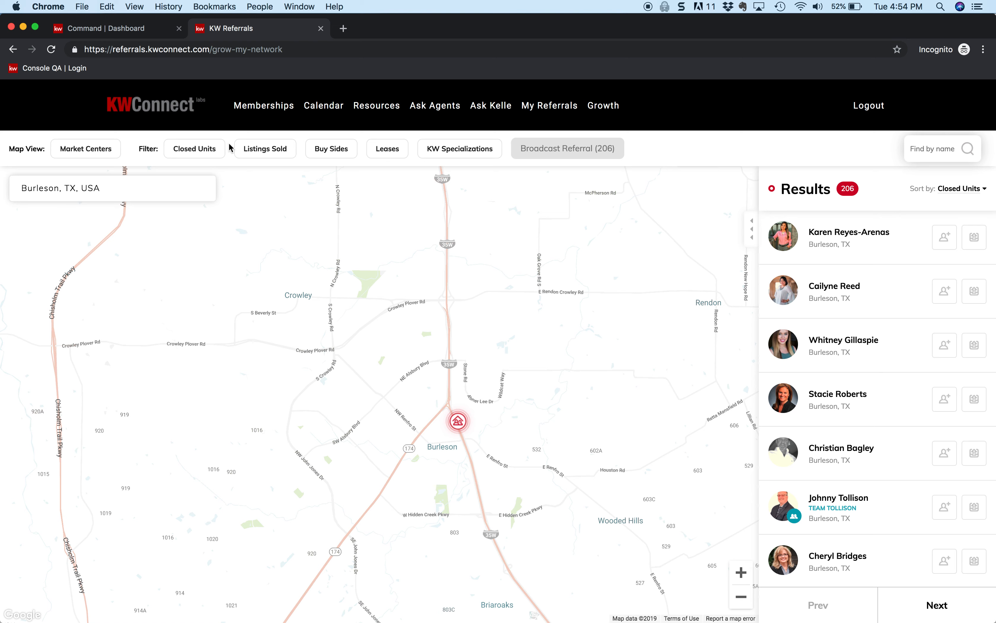
pyautogui.moveTo(218, 136)
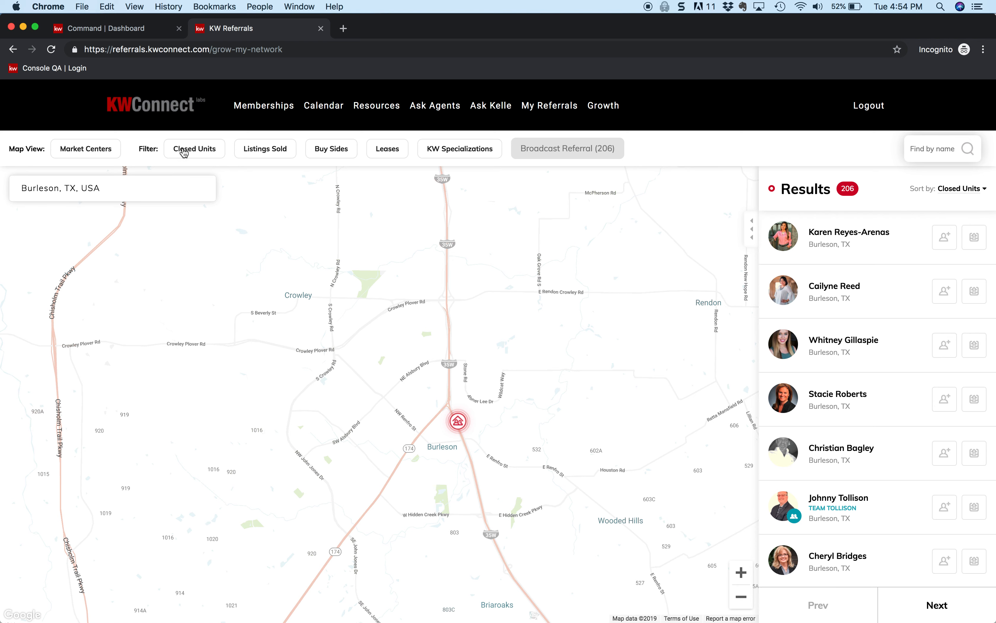
# - Filter agents to at least 6 Closed Units, narrowing results to 58
pyautogui.click(194, 148)
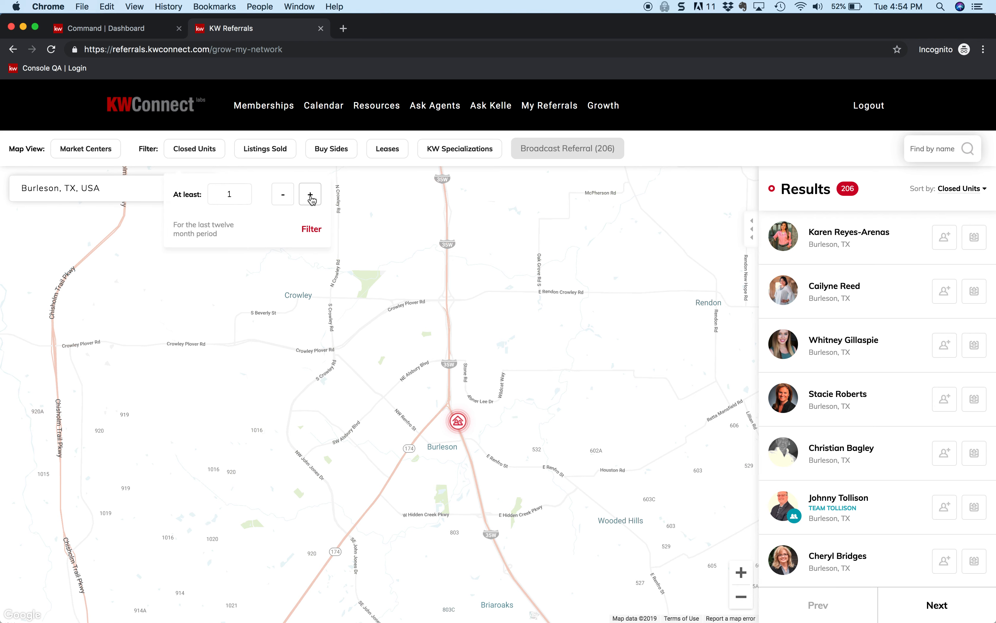
pyautogui.click(310, 195)
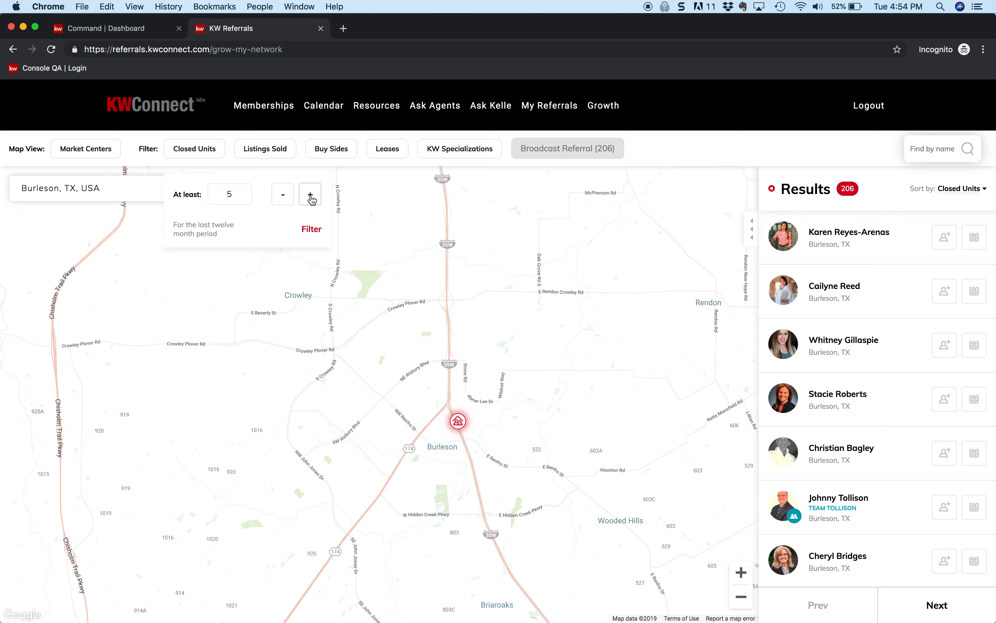
pyautogui.click(310, 194)
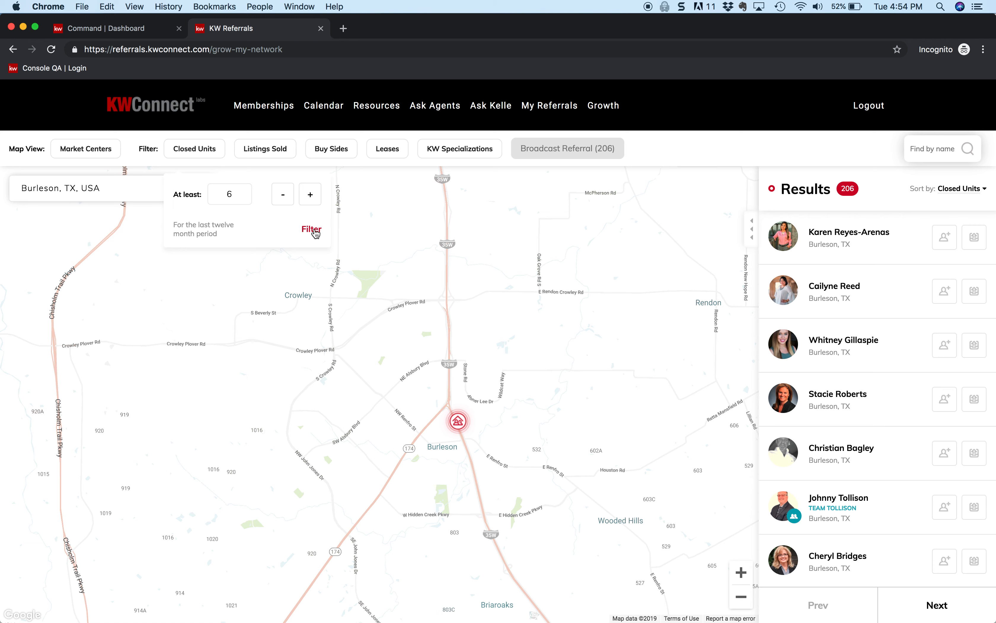
pyautogui.click(311, 230)
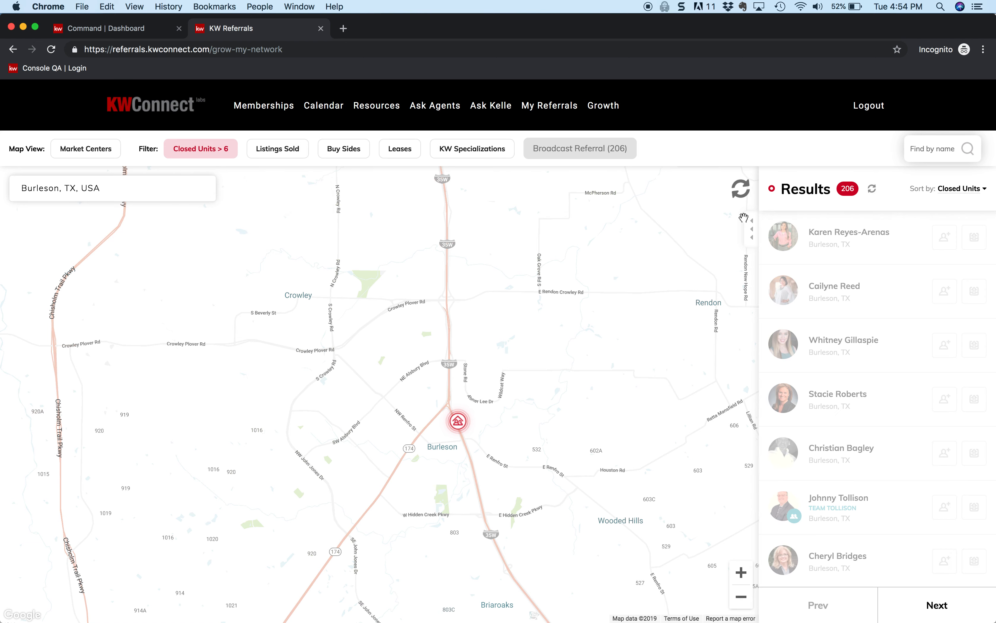
pyautogui.click(577, 148)
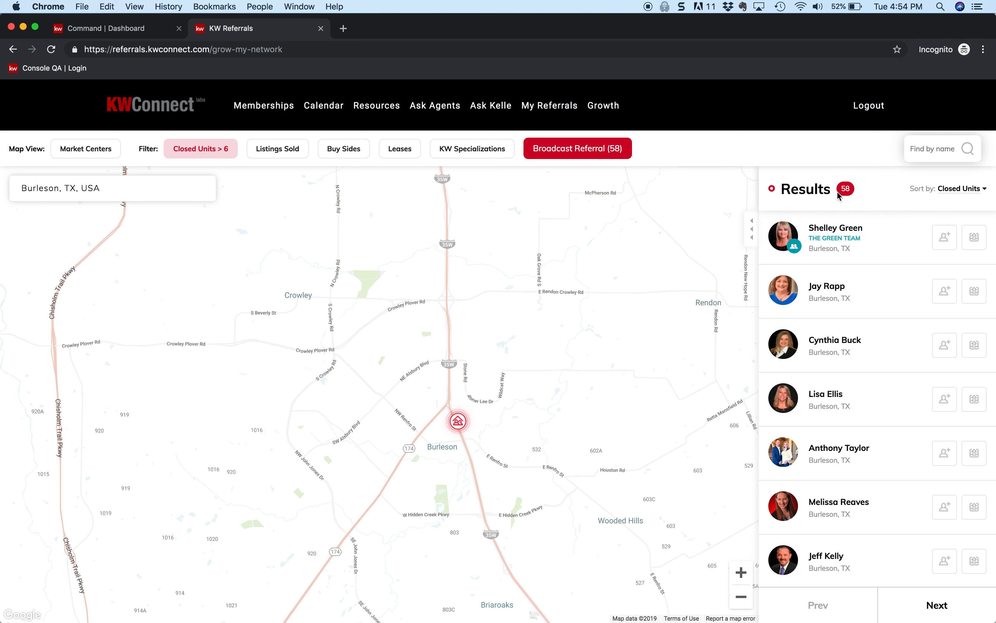
pyautogui.moveTo(379, 66)
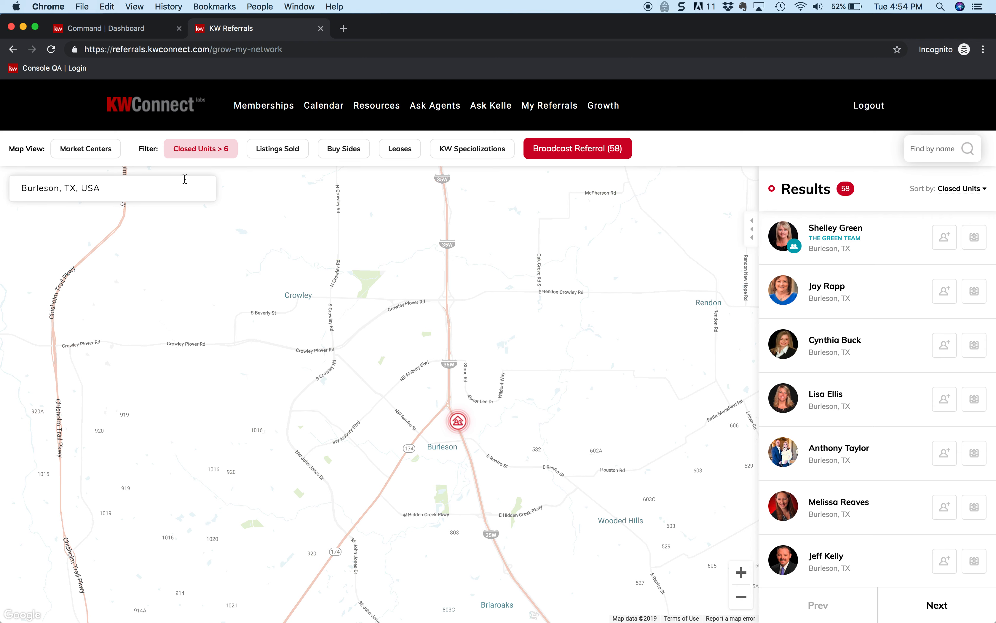
pyautogui.moveTo(575, 160)
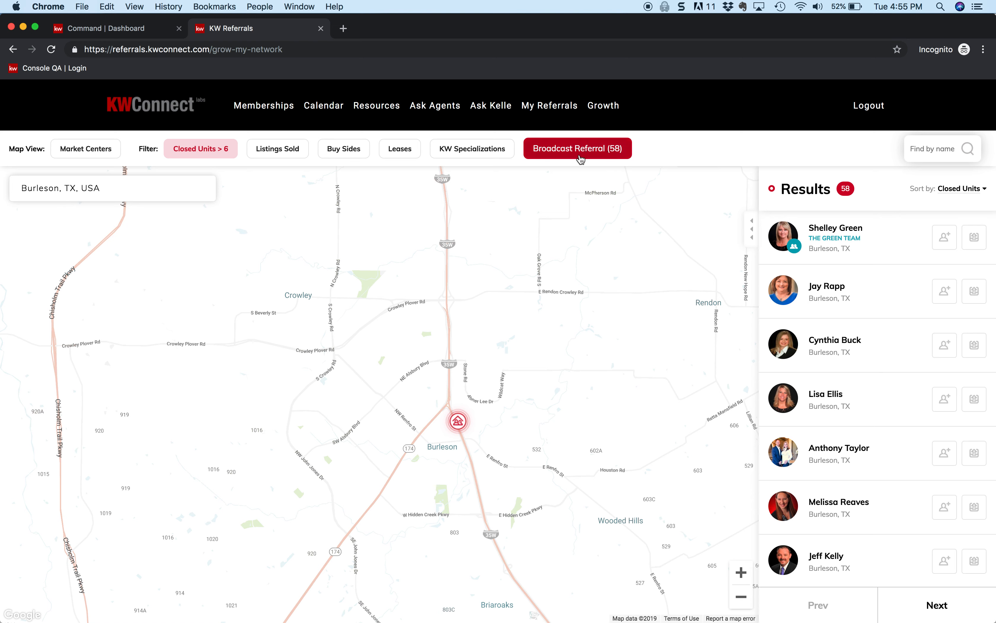
pyautogui.moveTo(448, 447)
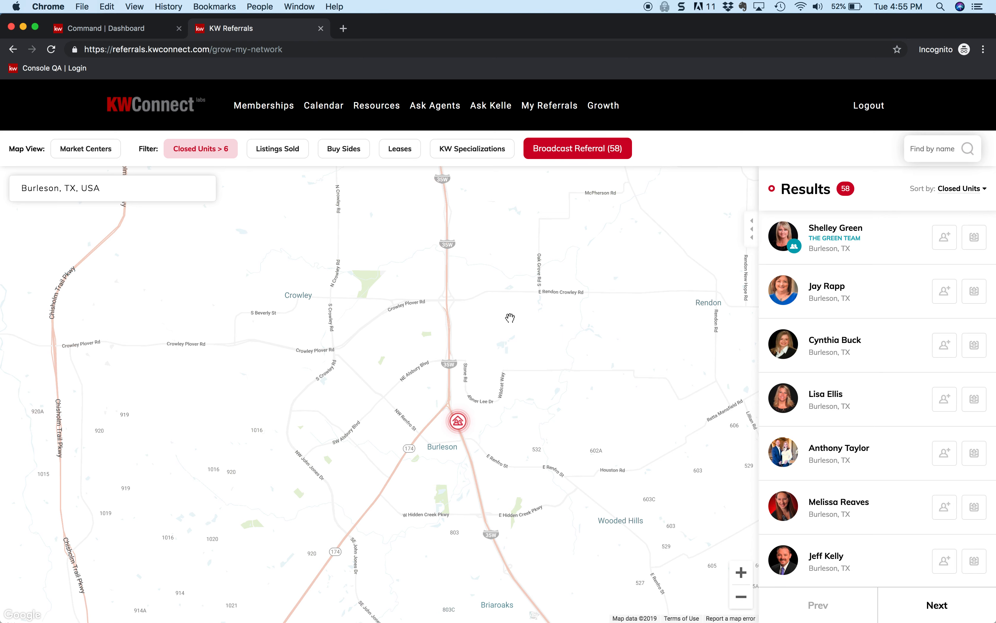
pyautogui.moveTo(464, 377)
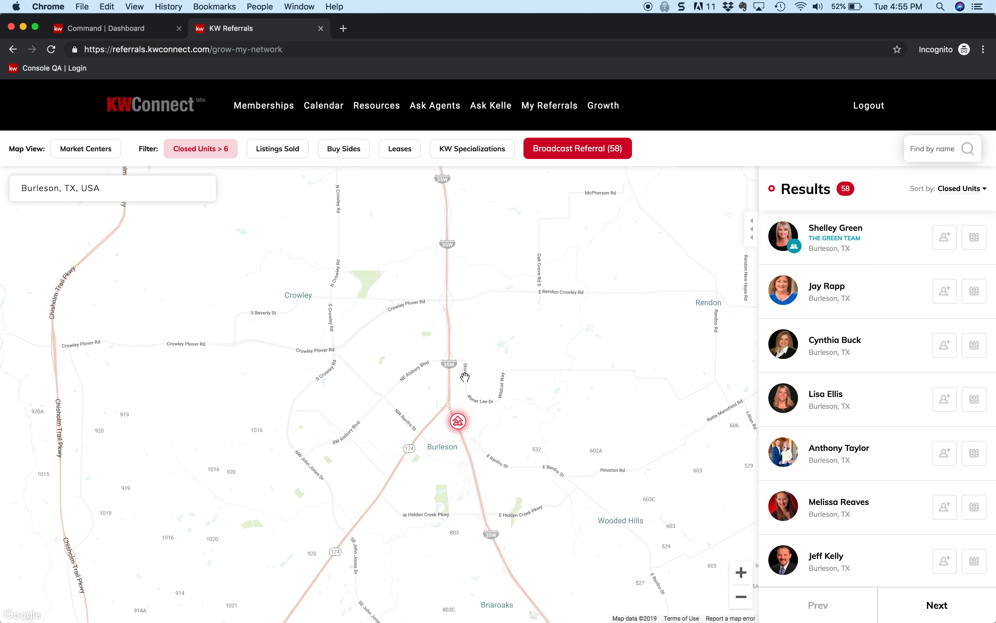
pyautogui.moveTo(463, 372)
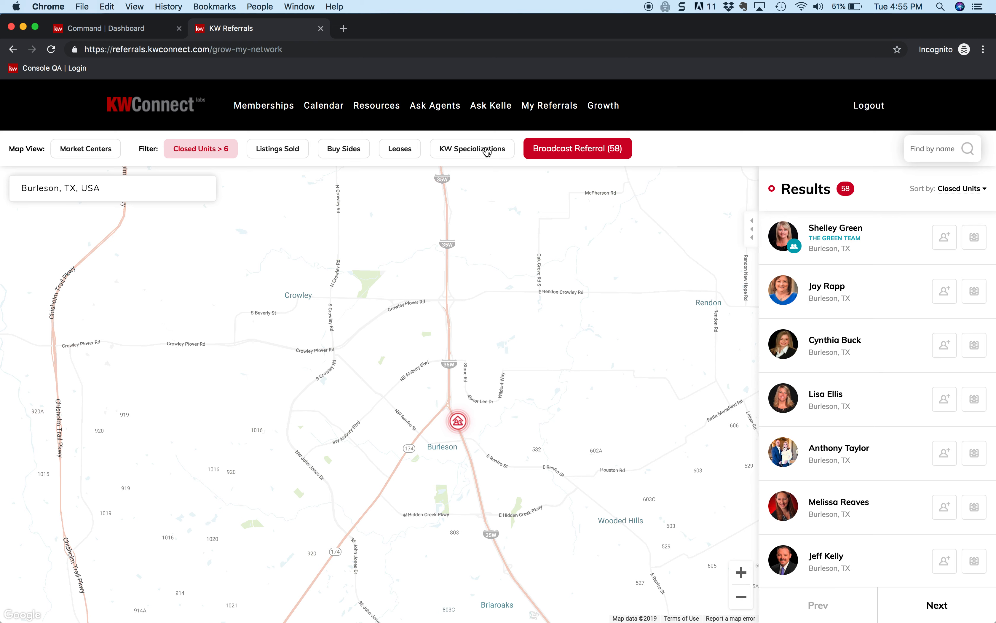
pyautogui.doubleClick(481, 149)
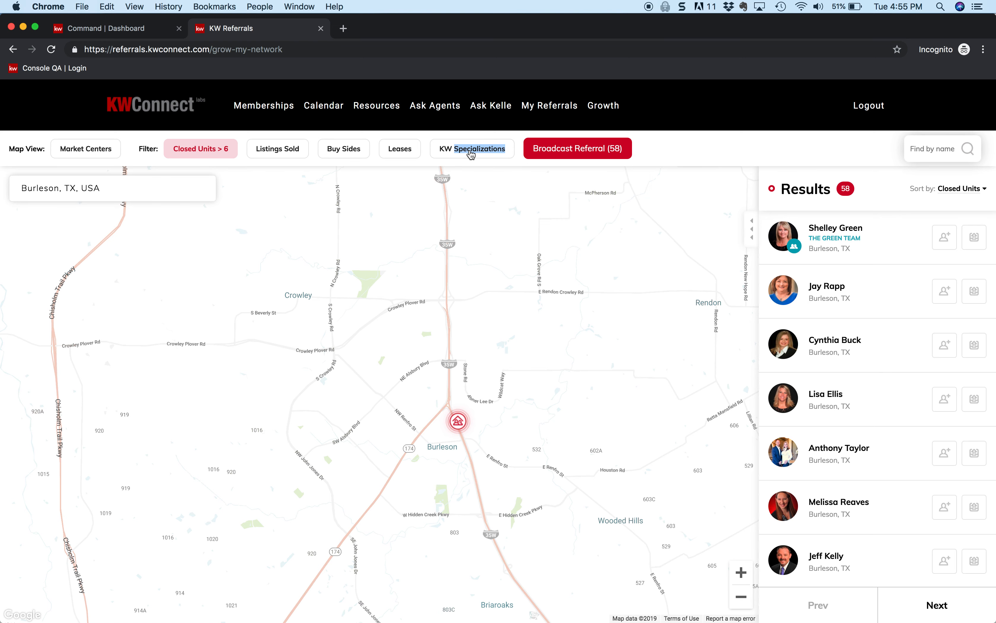
pyautogui.click(472, 148)
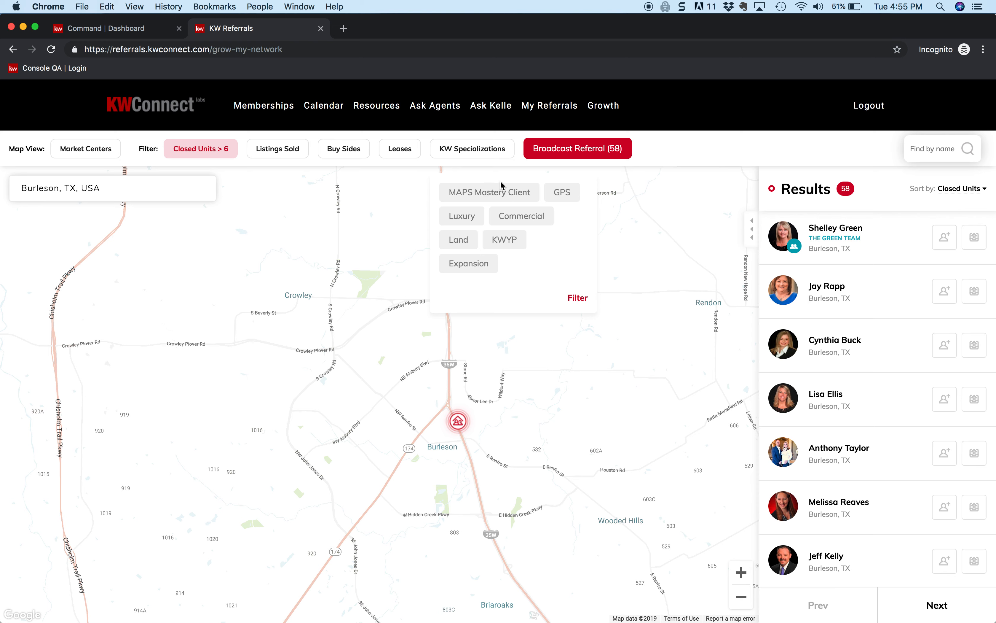
pyautogui.moveTo(405, 211)
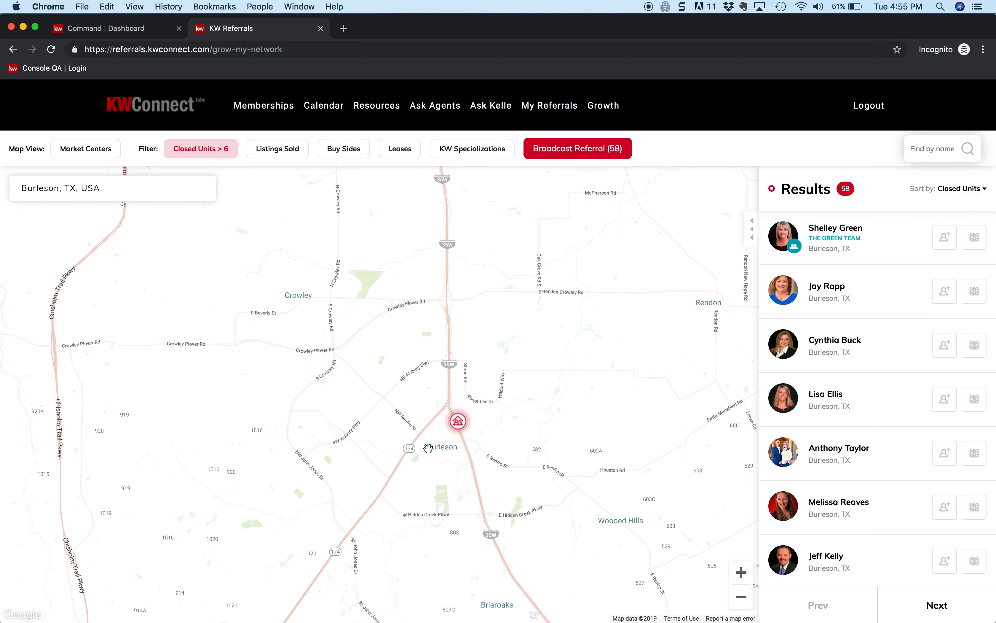
pyautogui.moveTo(352, 394)
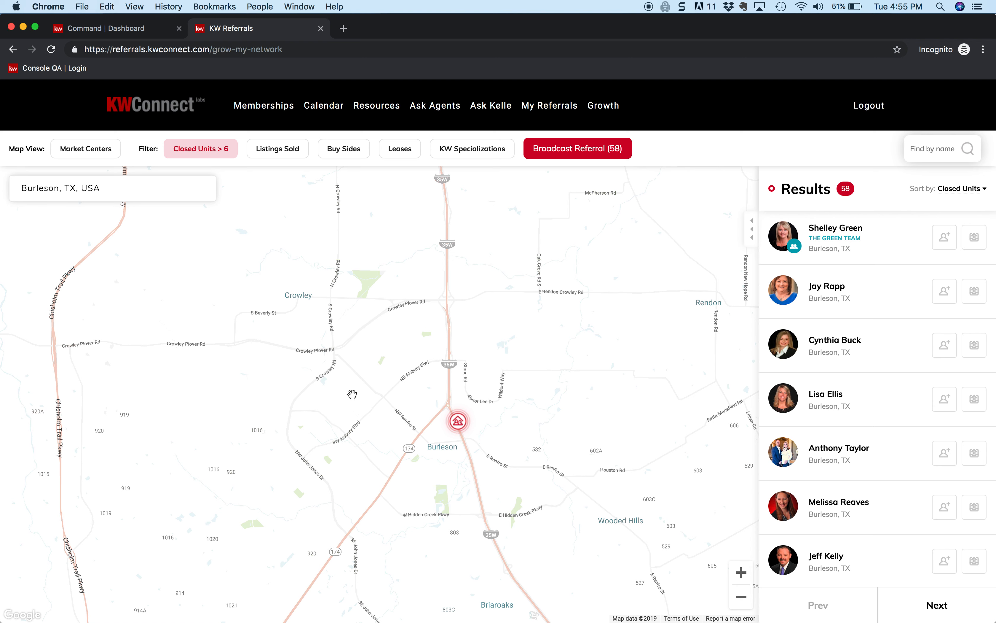